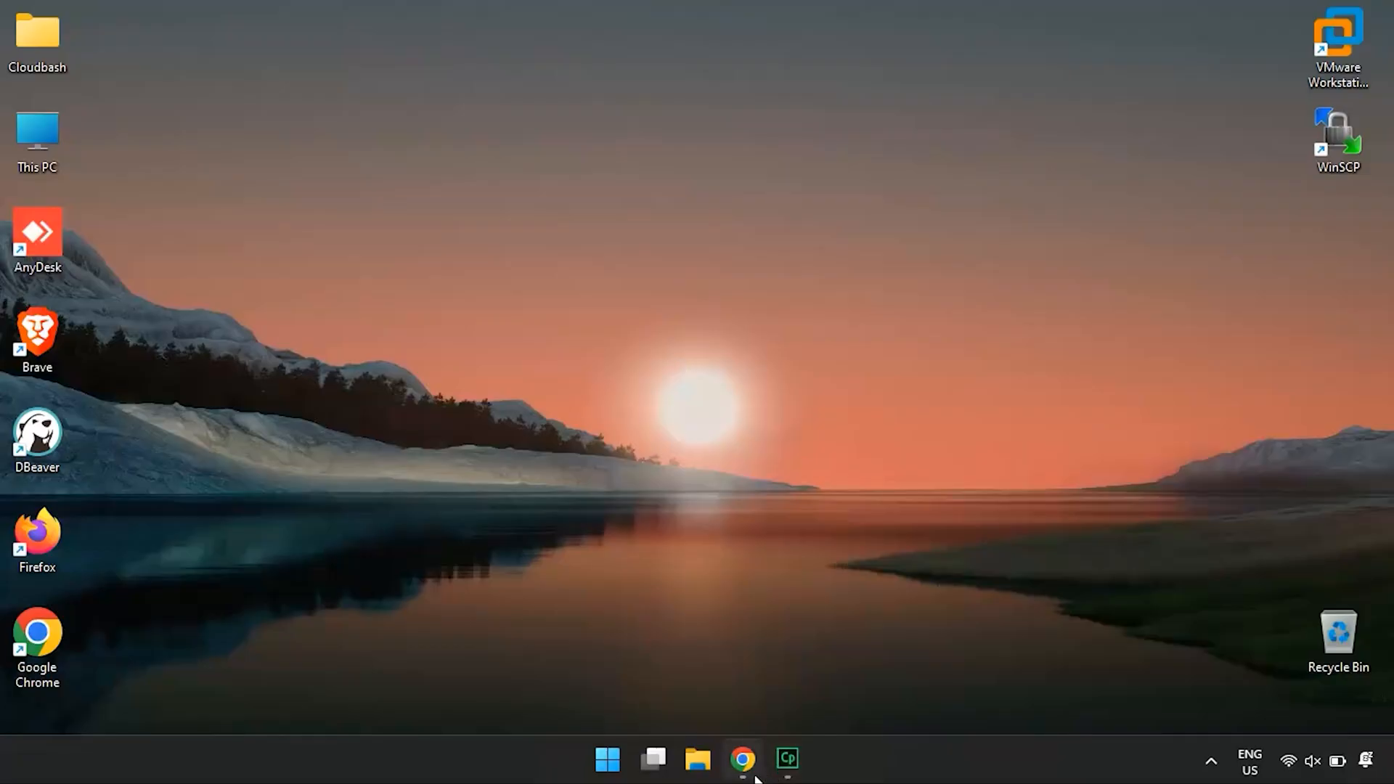
Browse to hub.docker.com in Chrome and go to the Docker sign-in page.
left_click(744, 766)
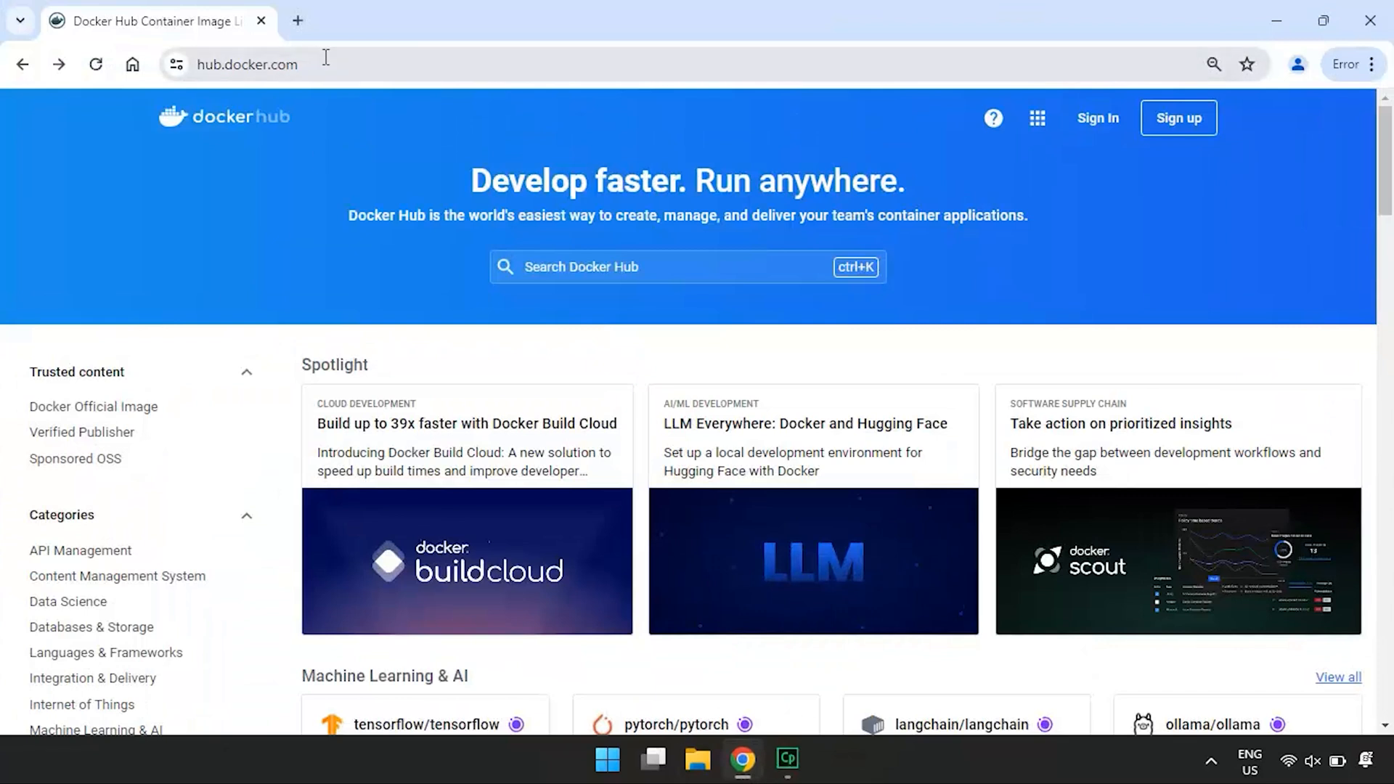
left_click(247, 64)
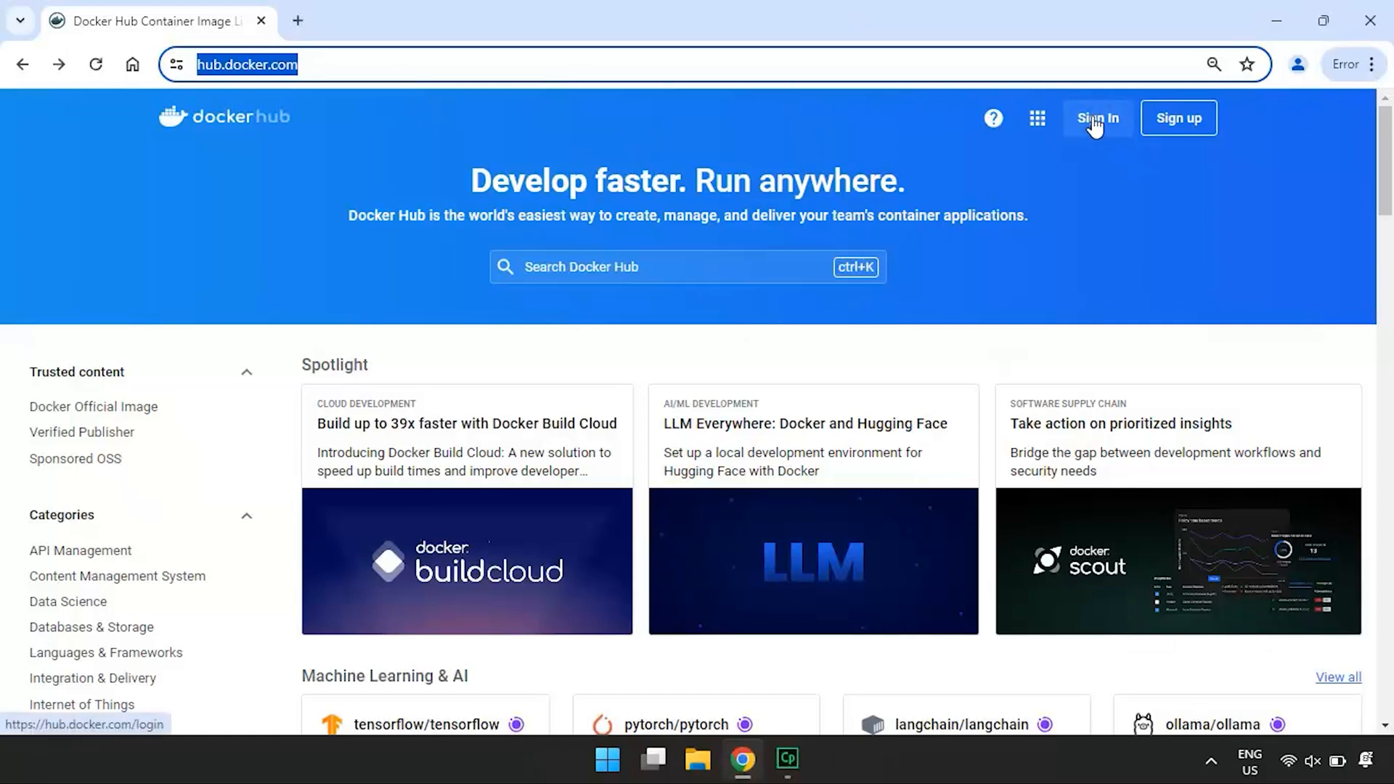
left_click(1098, 118)
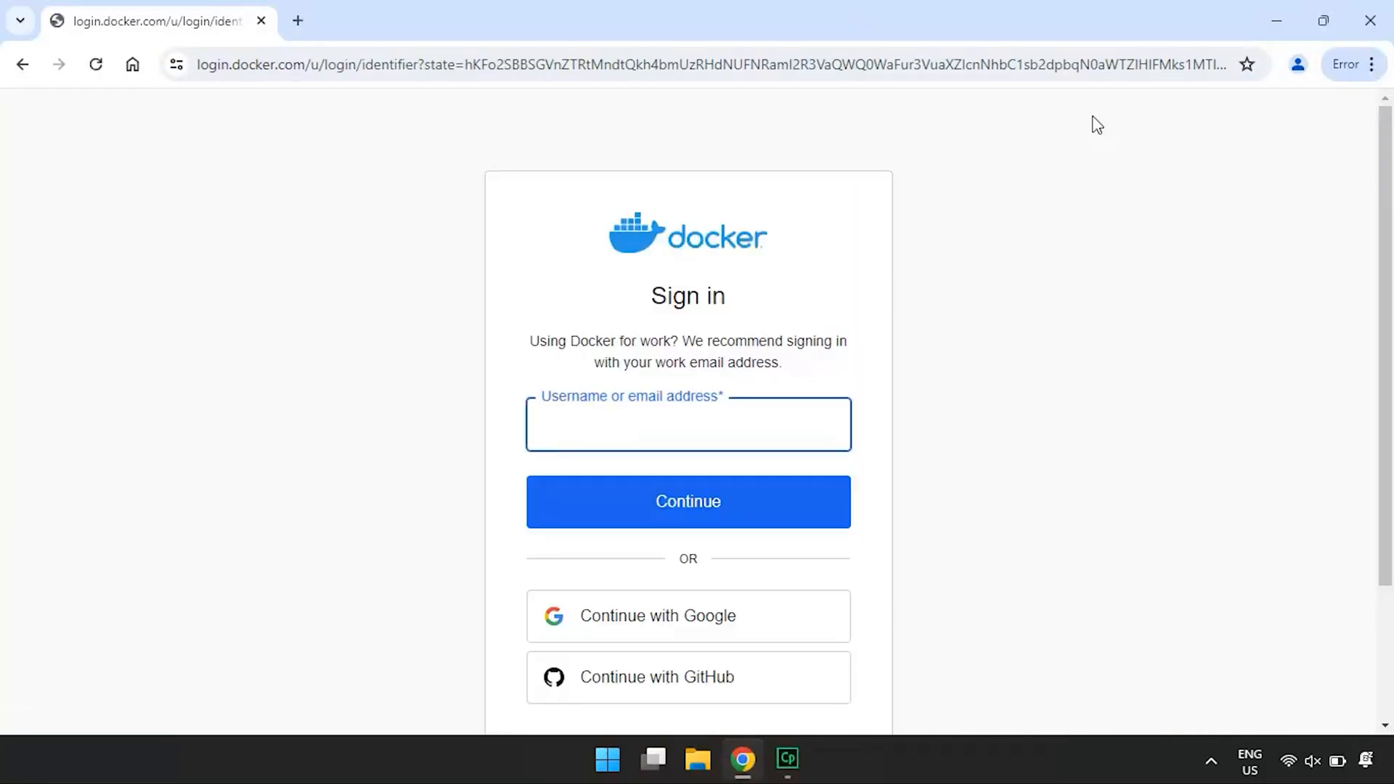
Switch from sign-in to the Sign Up form for creating a new Docker account.
scroll("down", 3)
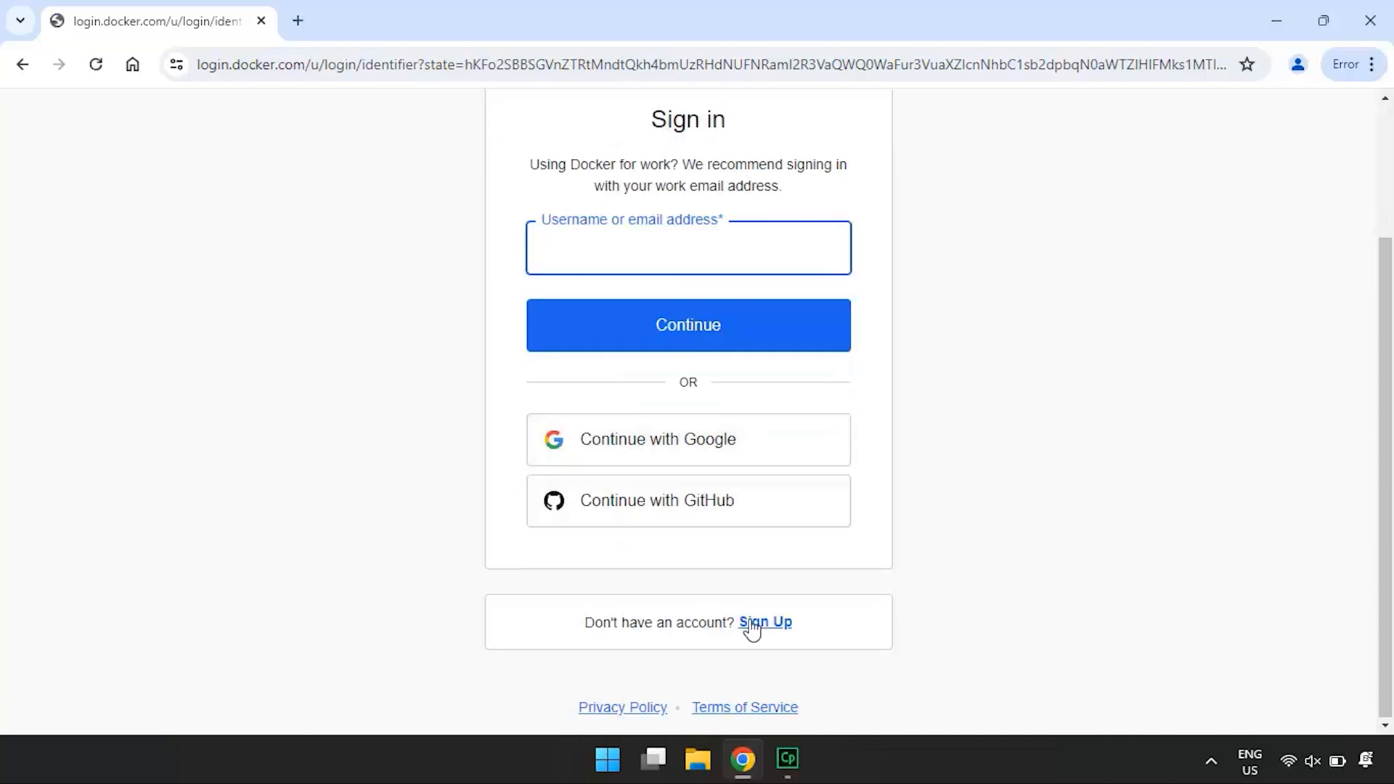
left_click(765, 623)
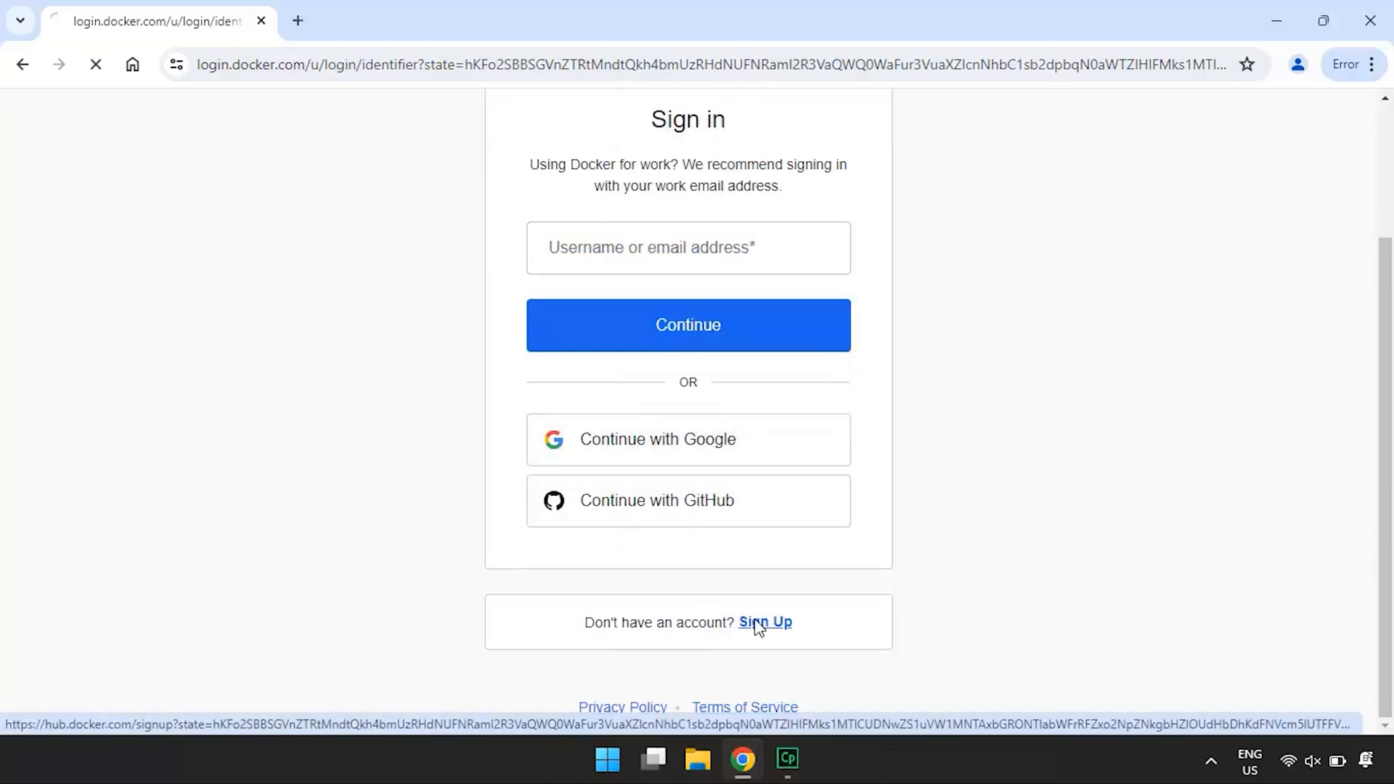
left_click(765, 623)
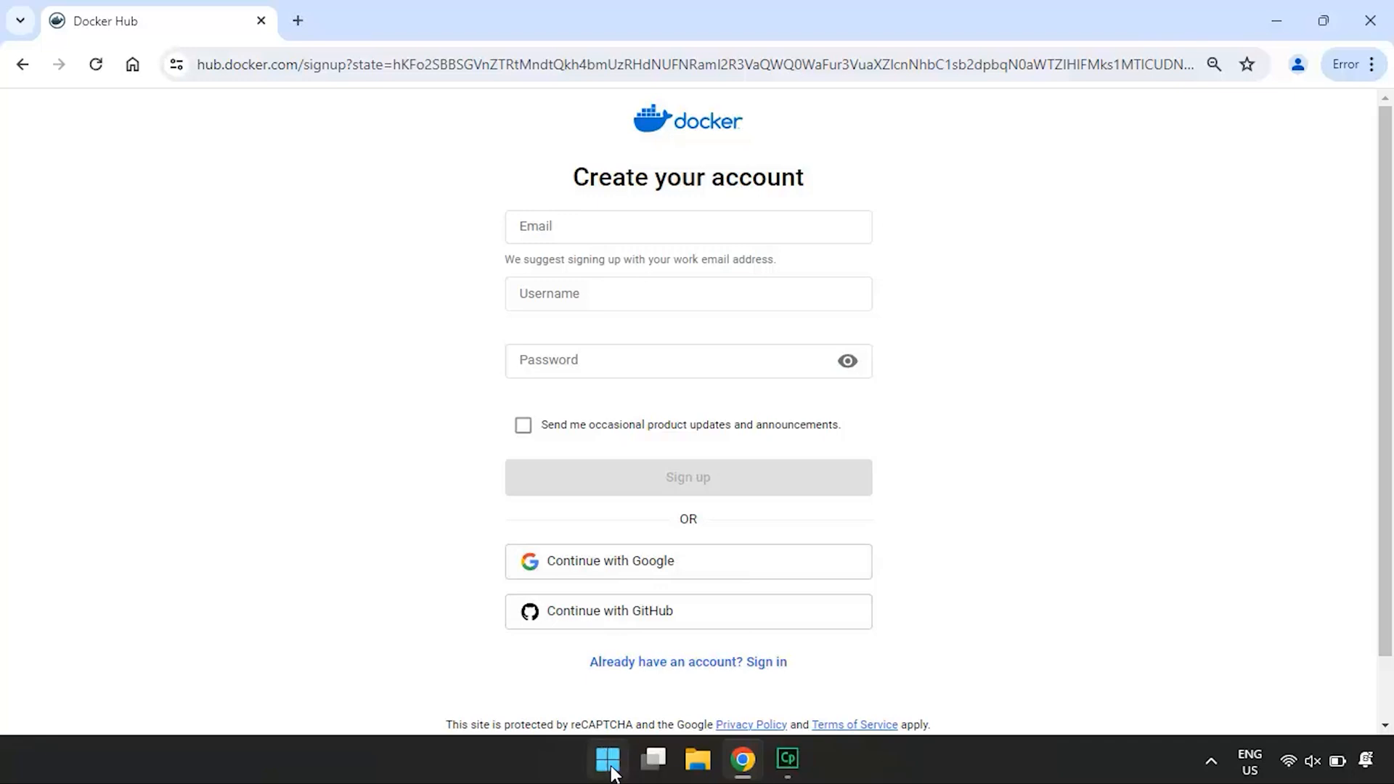
Find 'Turn Windows features on or off' from Start search and bring up Windows Features.
left_click(607, 760)
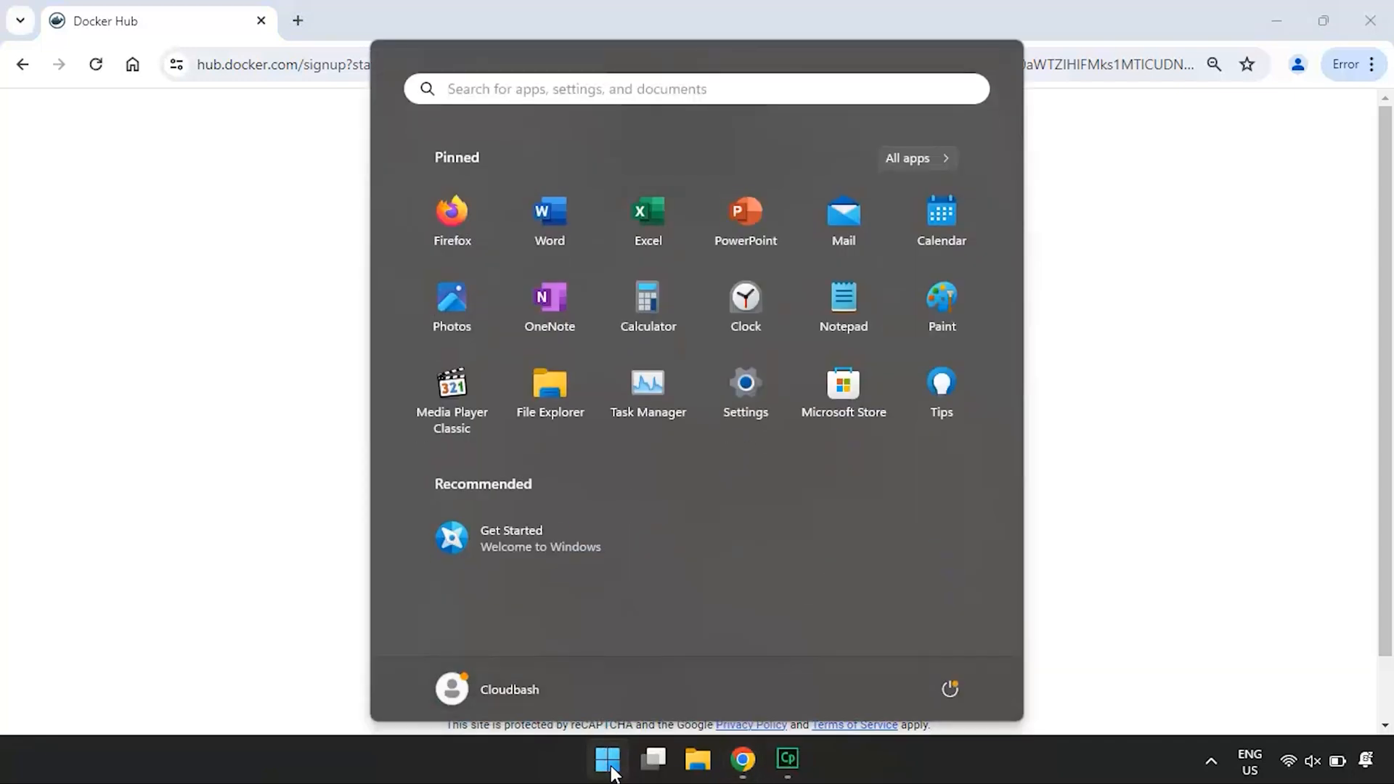
type("turn")
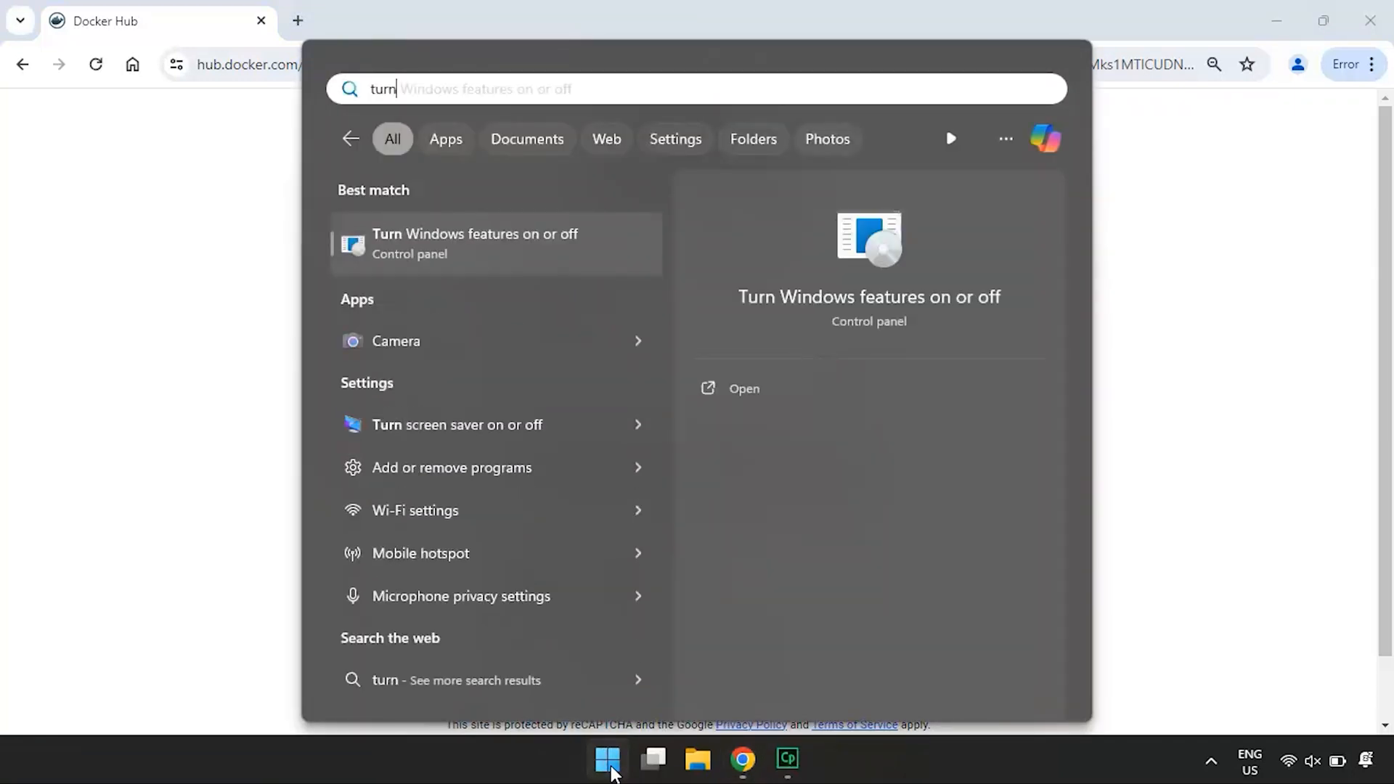
type("wind")
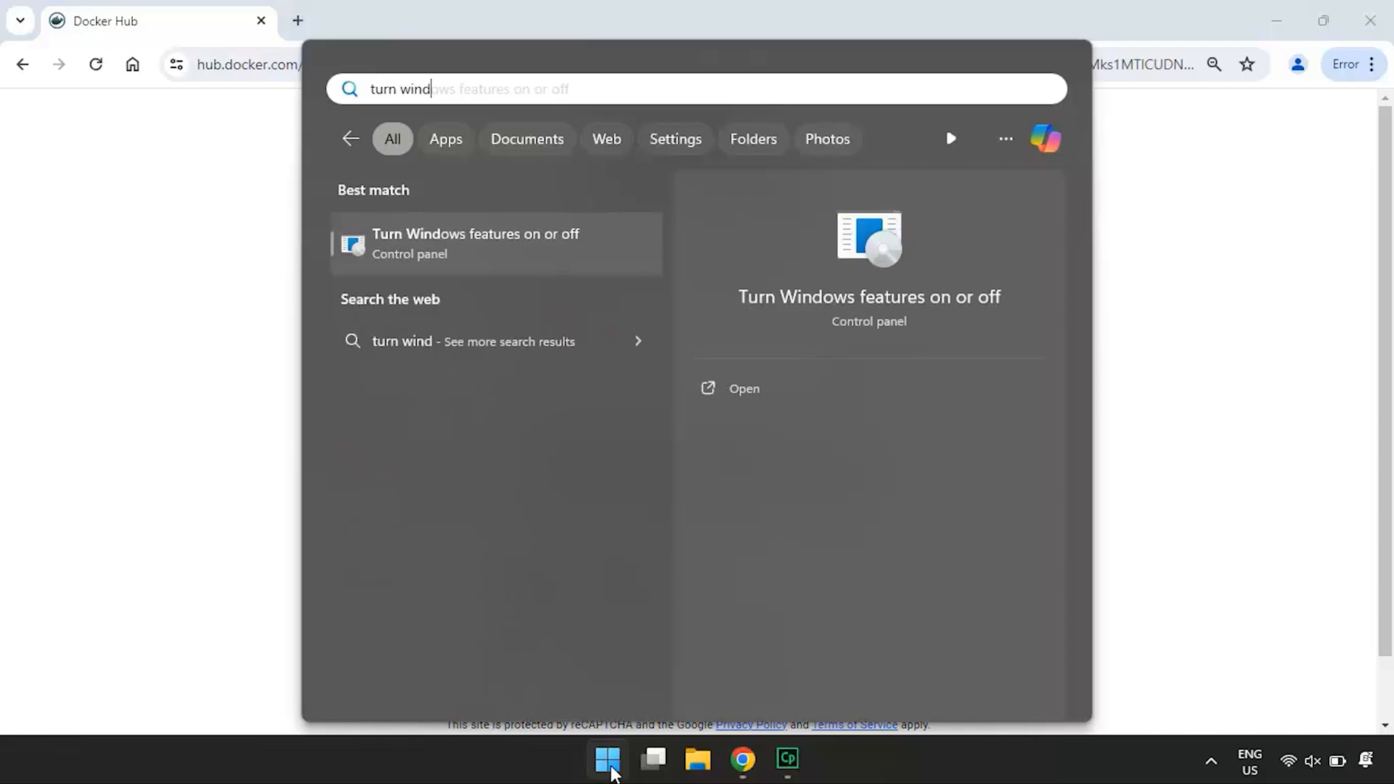
left_click(475, 244)
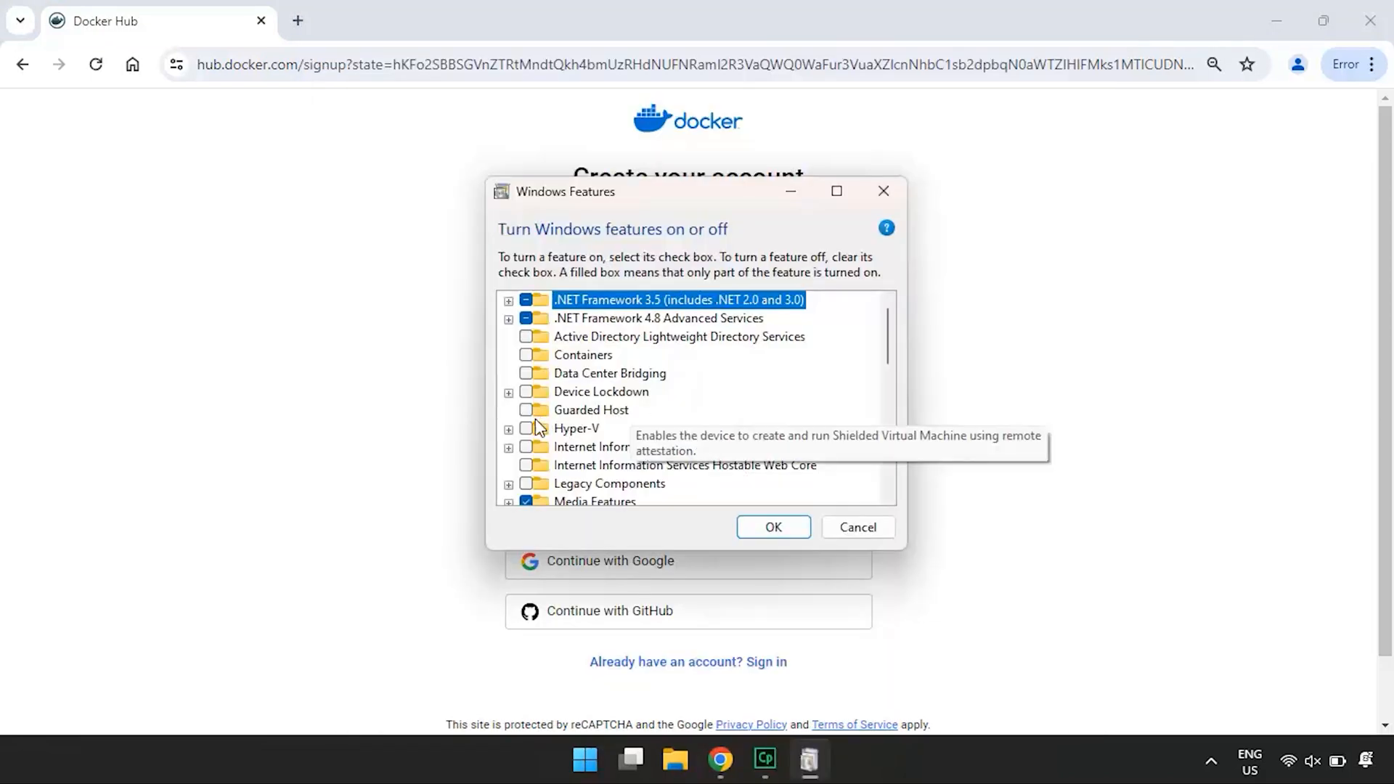
left_click(526, 427)
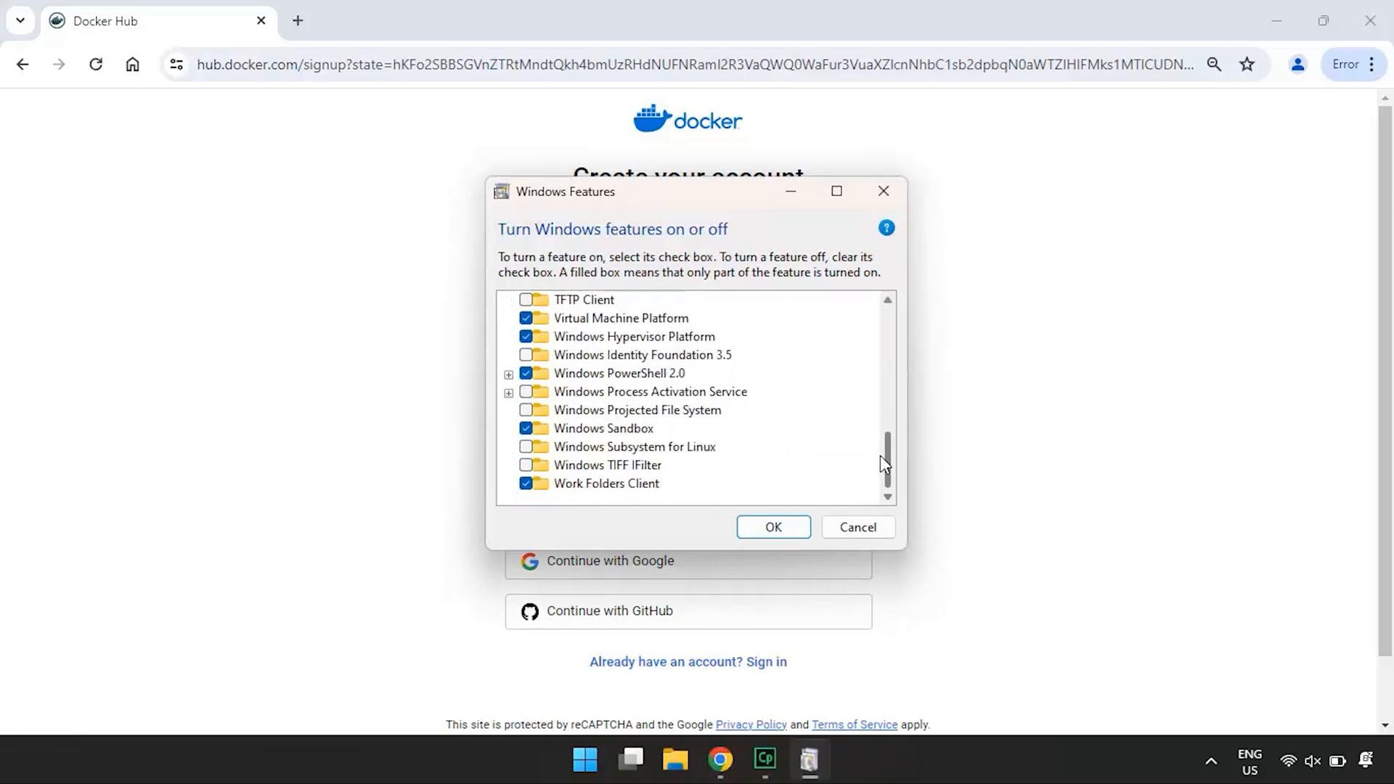
Enable Windows Subsystem for Linux, apply the change and restart the PC.
left_click(634, 335)
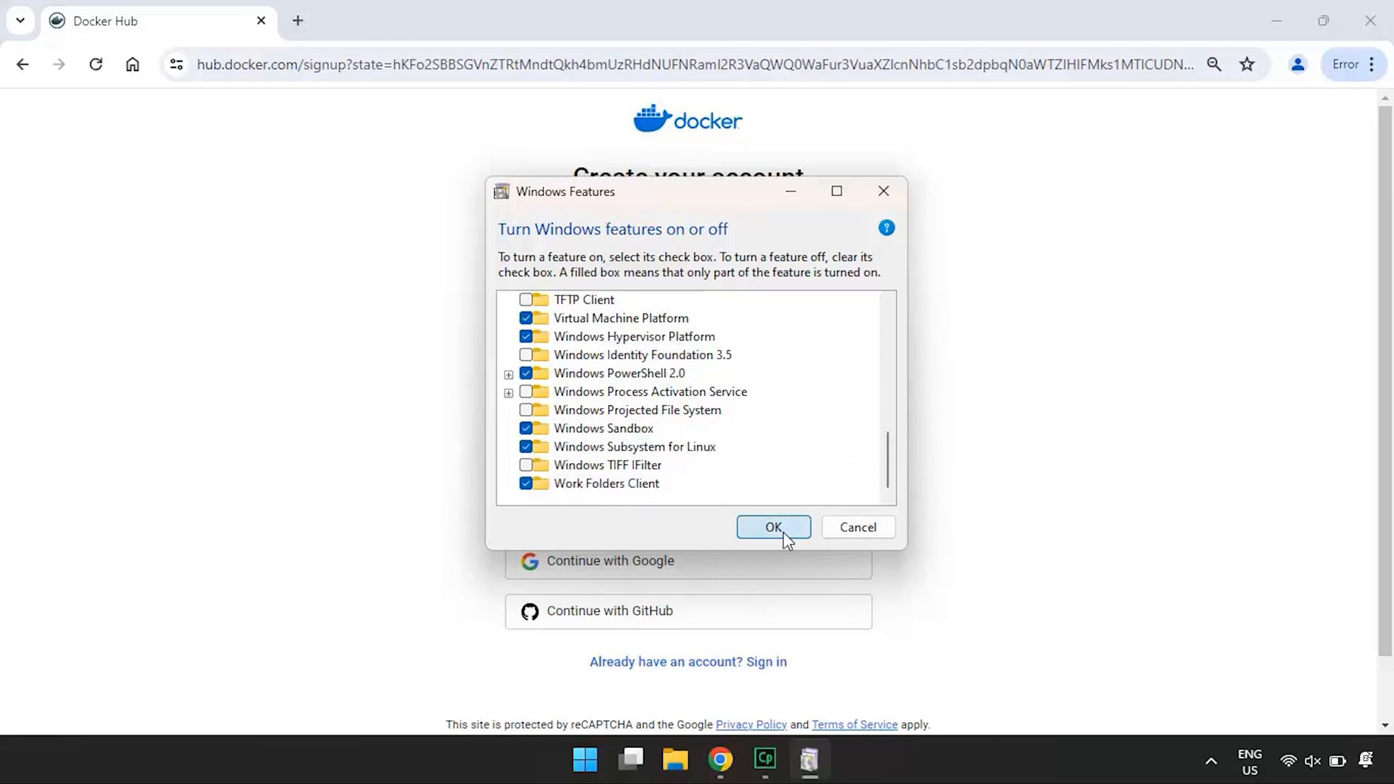
left_click(771, 526)
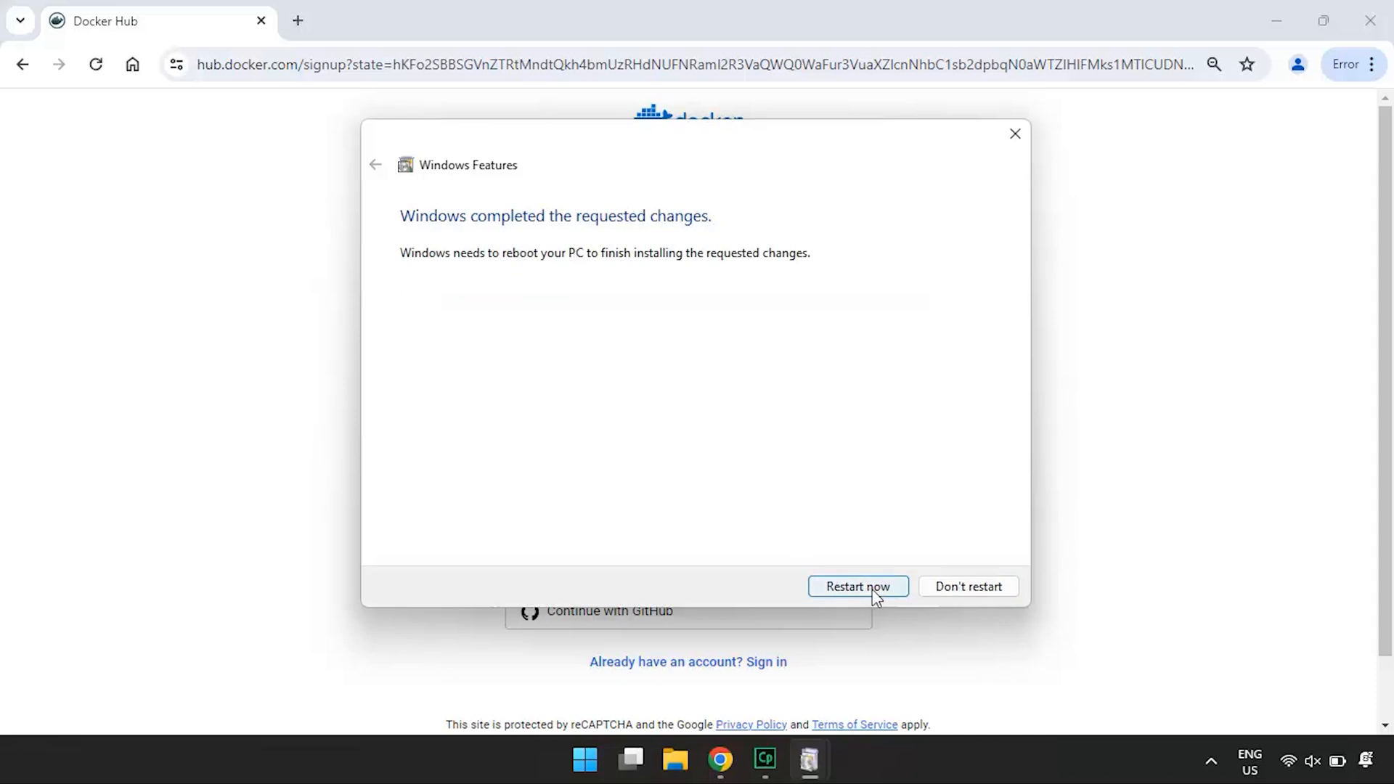
left_click(857, 586)
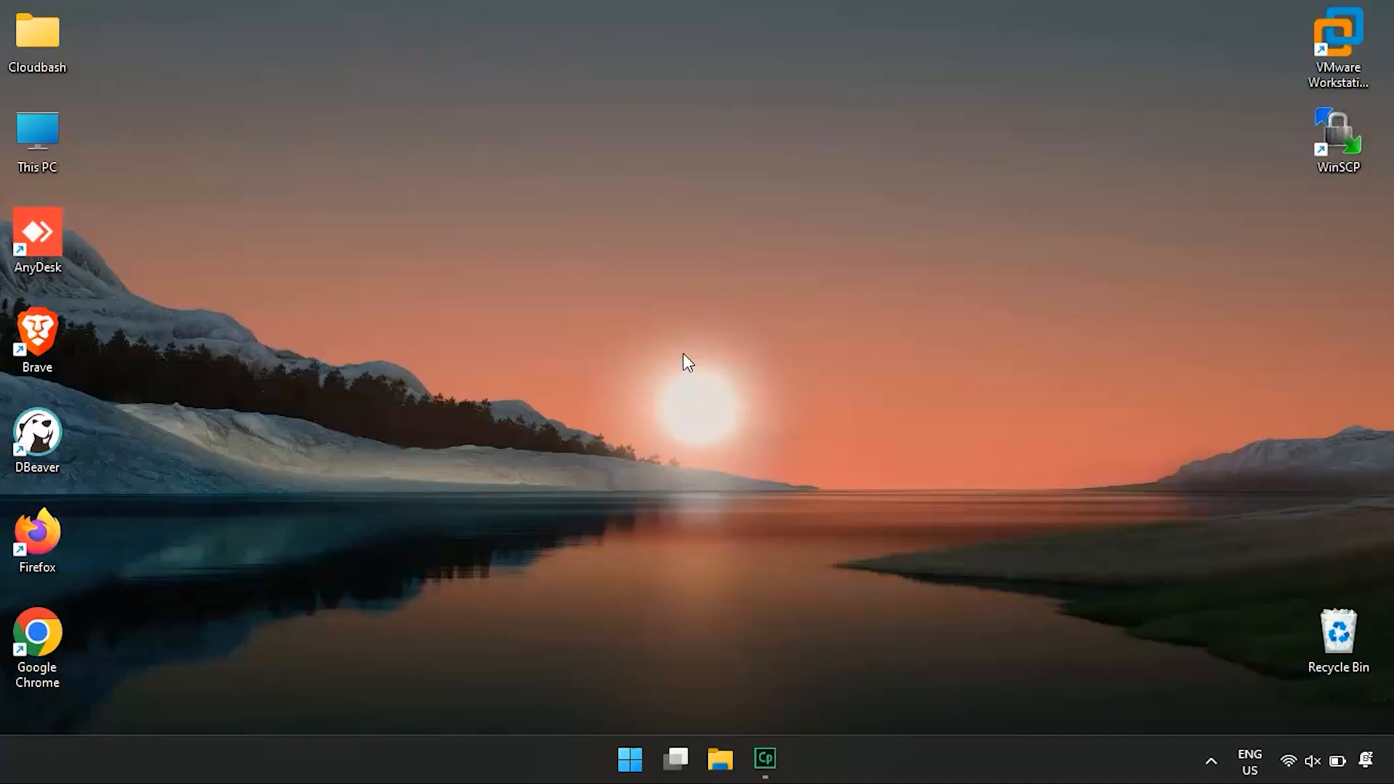
mouse_move(411, 431)
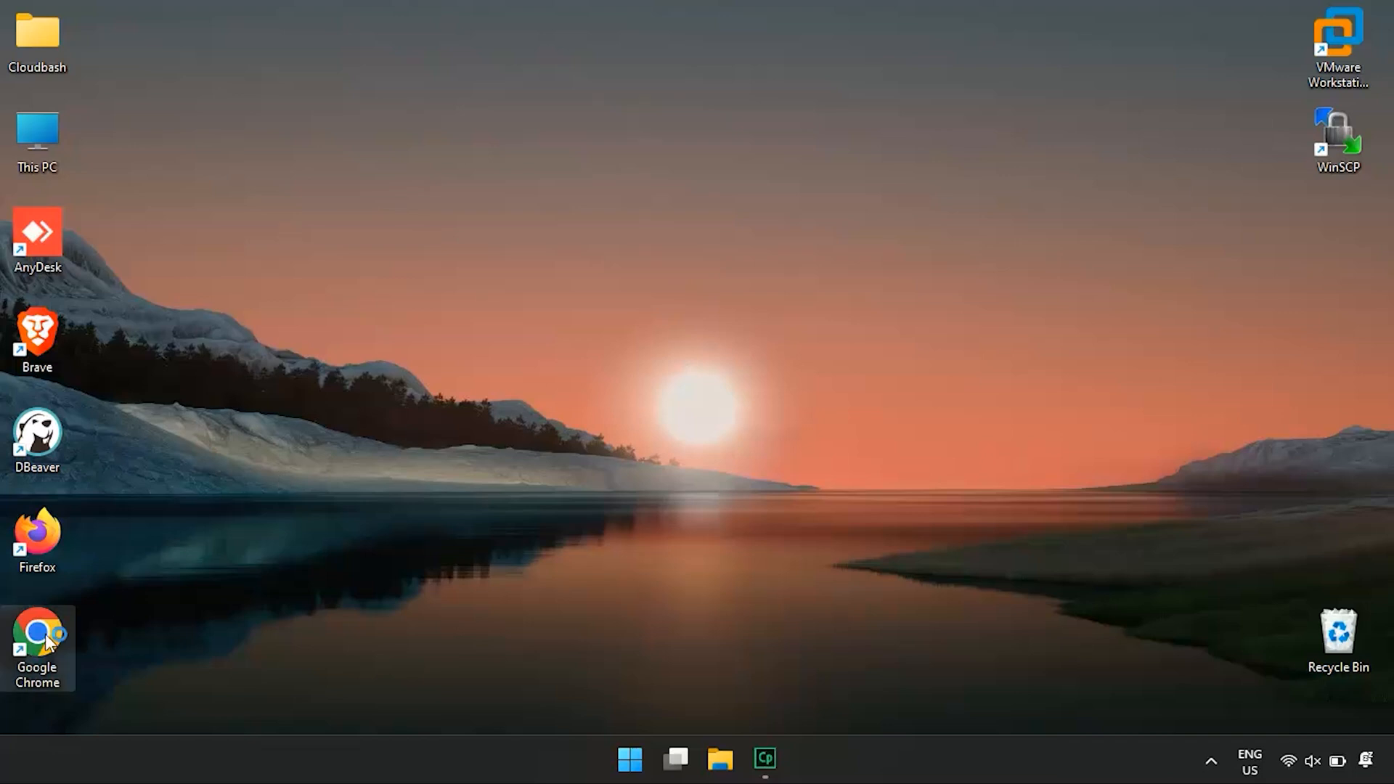
From the Docker Desktop product page, download the Docker Desktop installer for Windows.
double_click(36, 632)
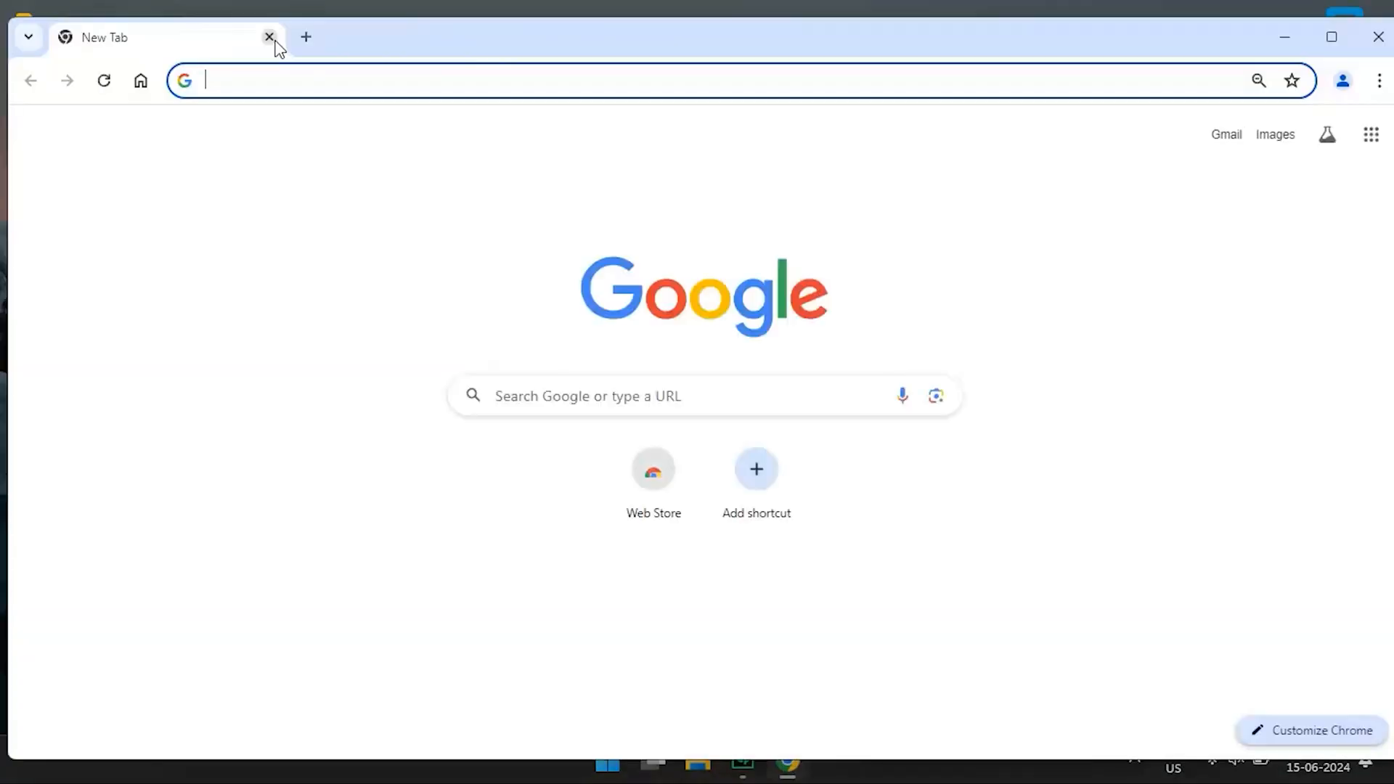
left_click(703, 395)
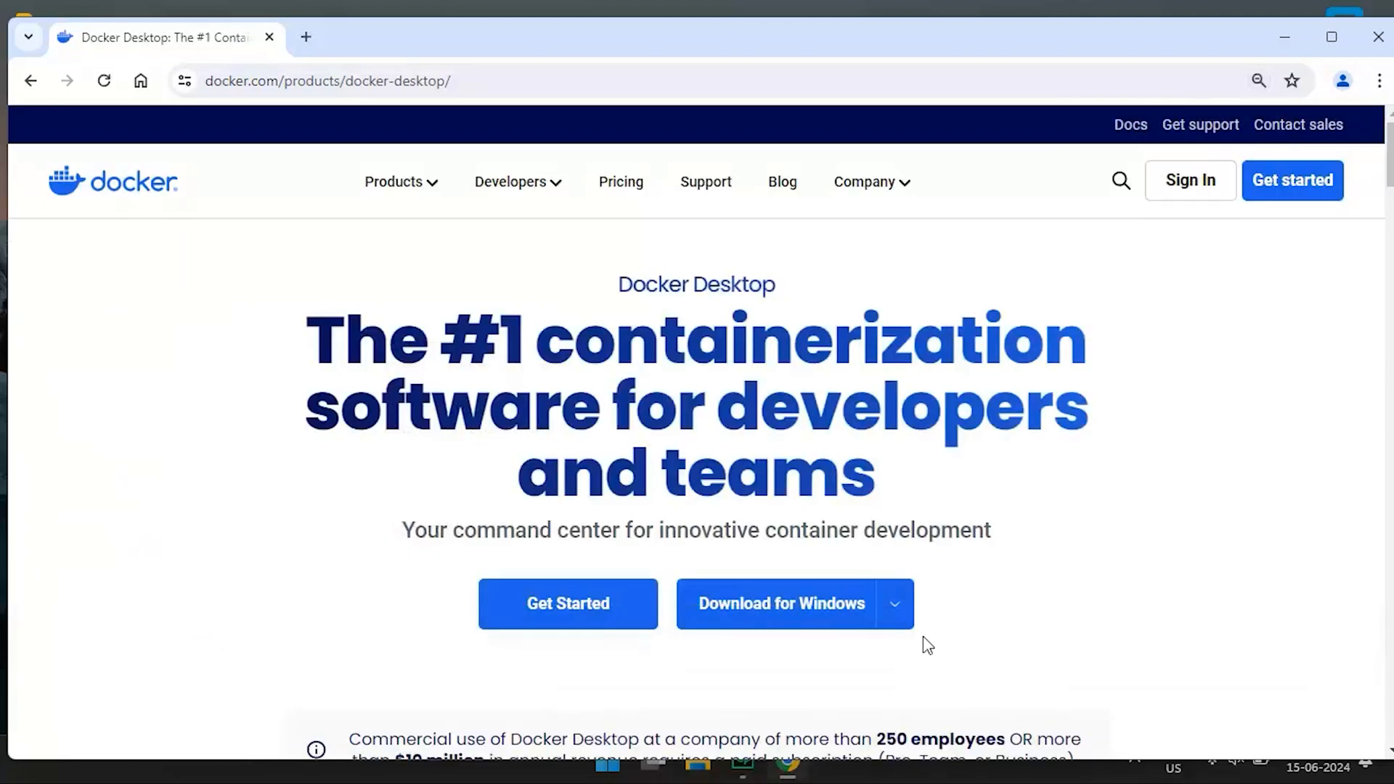
left_click(895, 605)
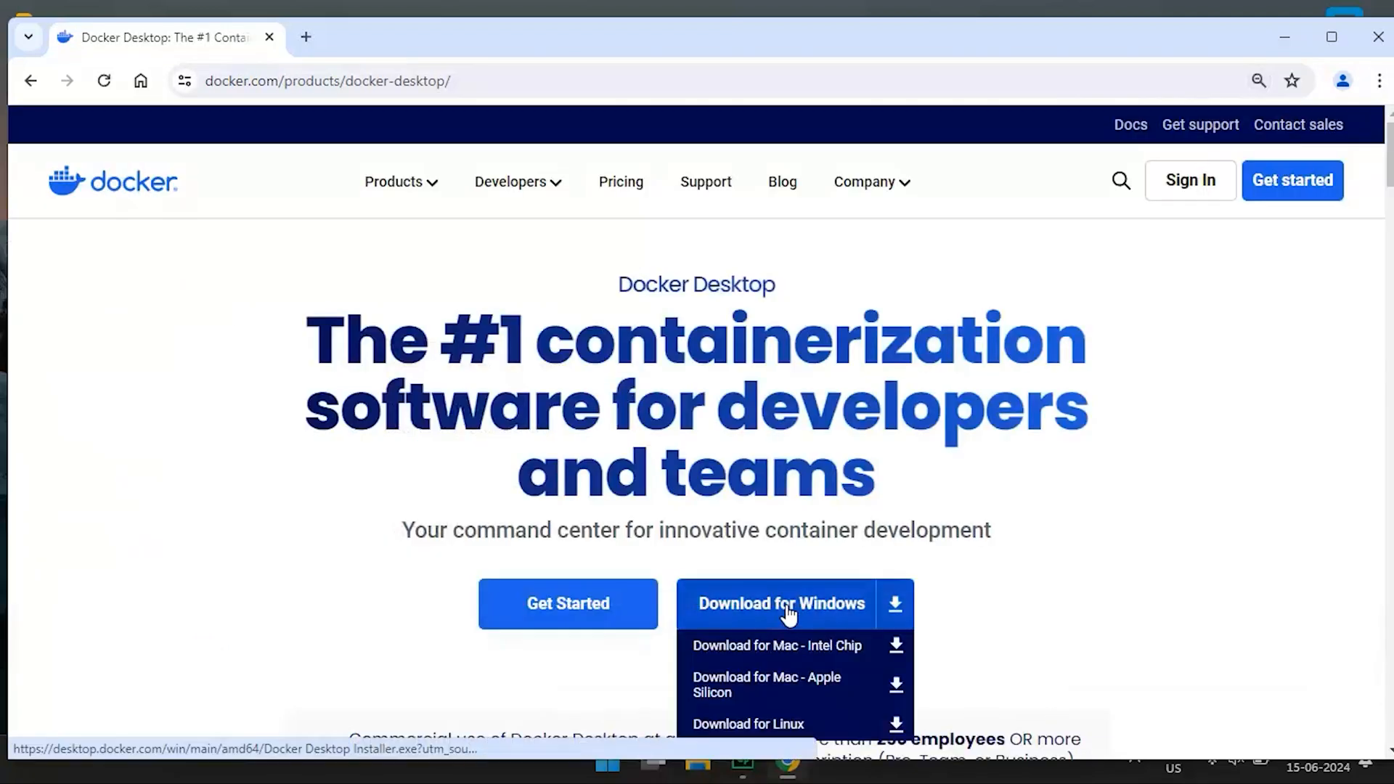
left_click(782, 603)
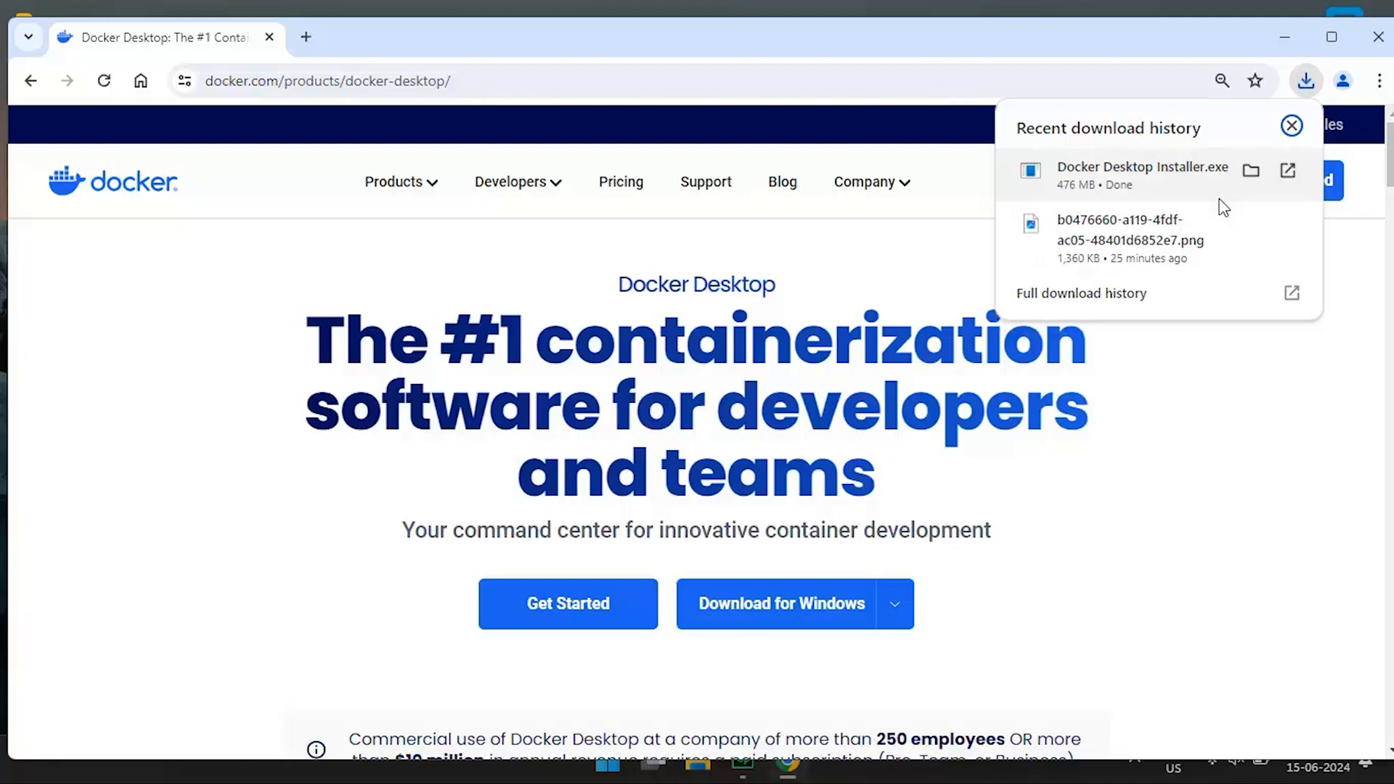
Run Docker Desktop Installer.exe from Chrome's downloads, keeping WSL 2 and desktop shortcut ticked.
left_click(1251, 171)
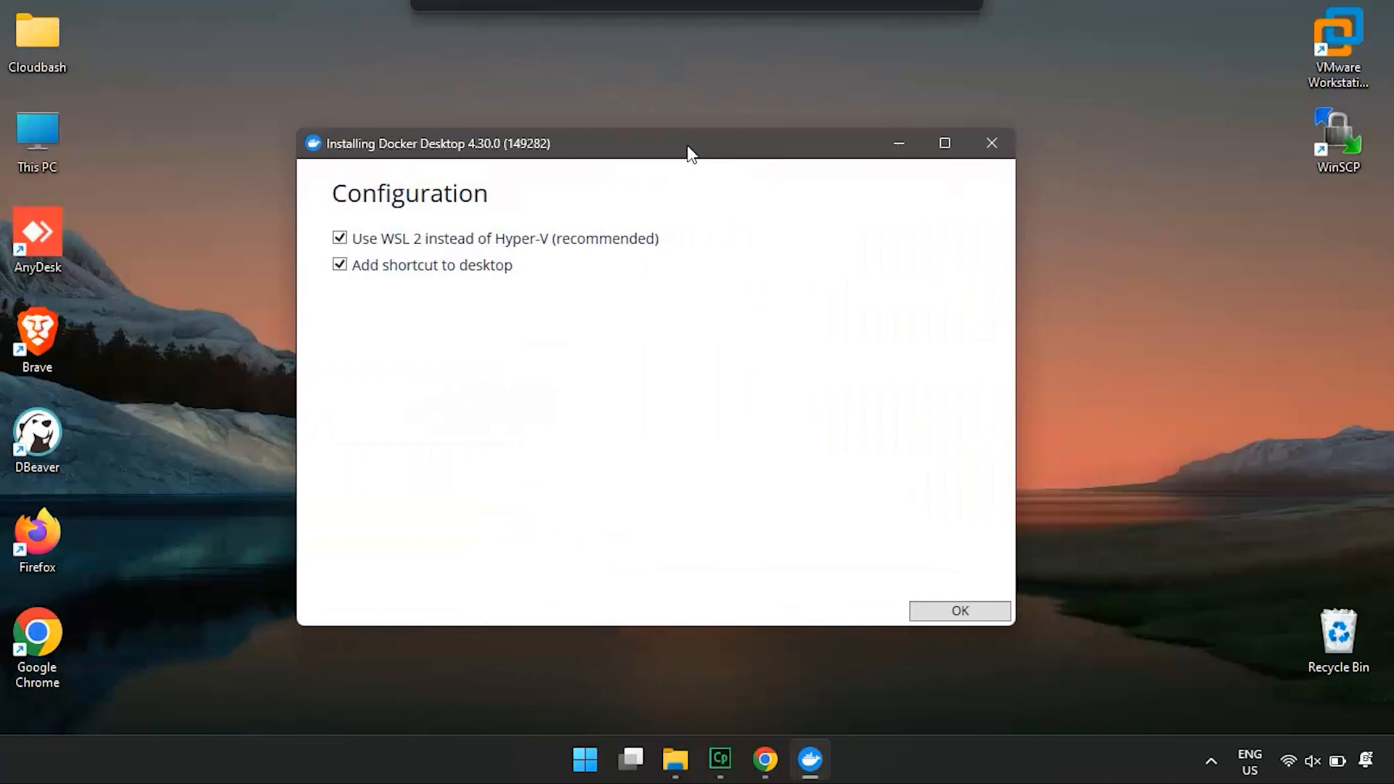
left_click(584, 760)
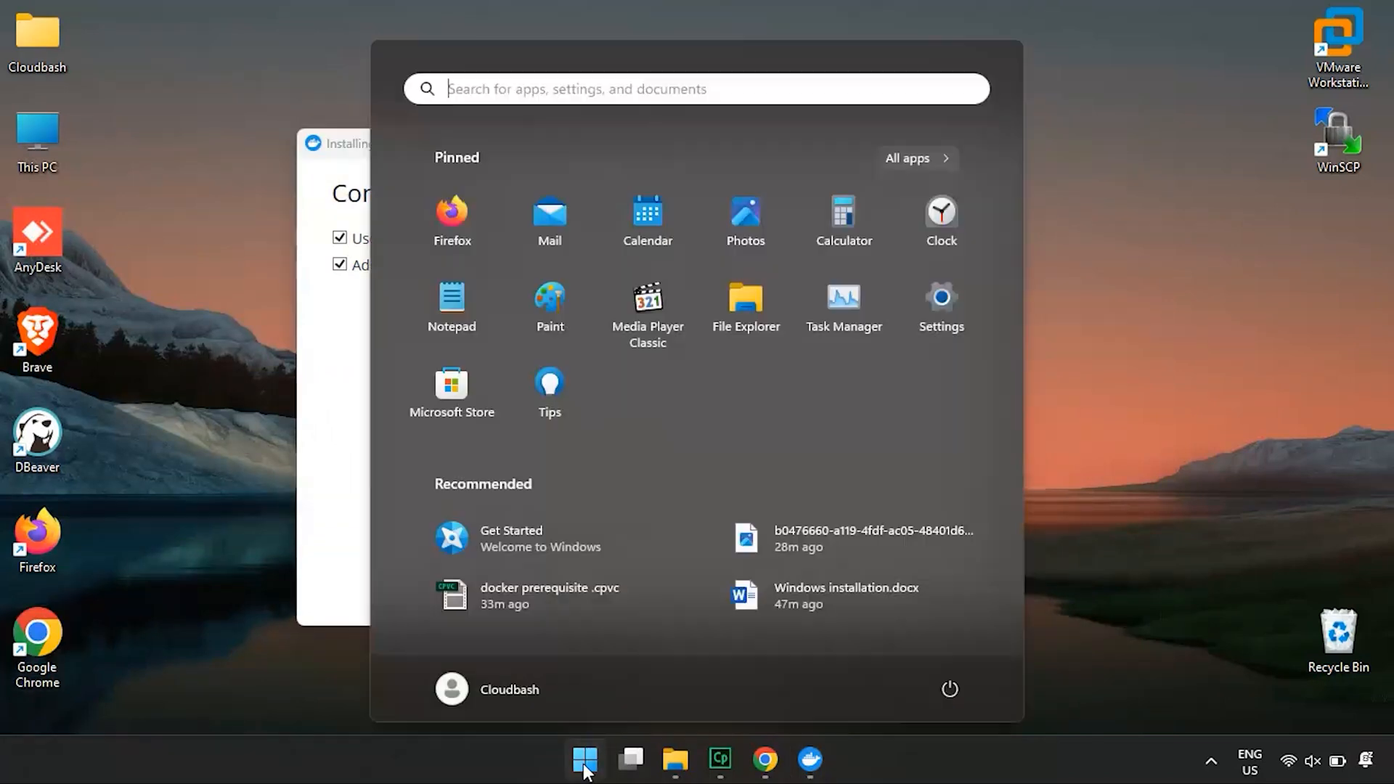
Run wsl --status in Command Prompt, showing default version 2 and kernel 5.10.16.
left_click(584, 761)
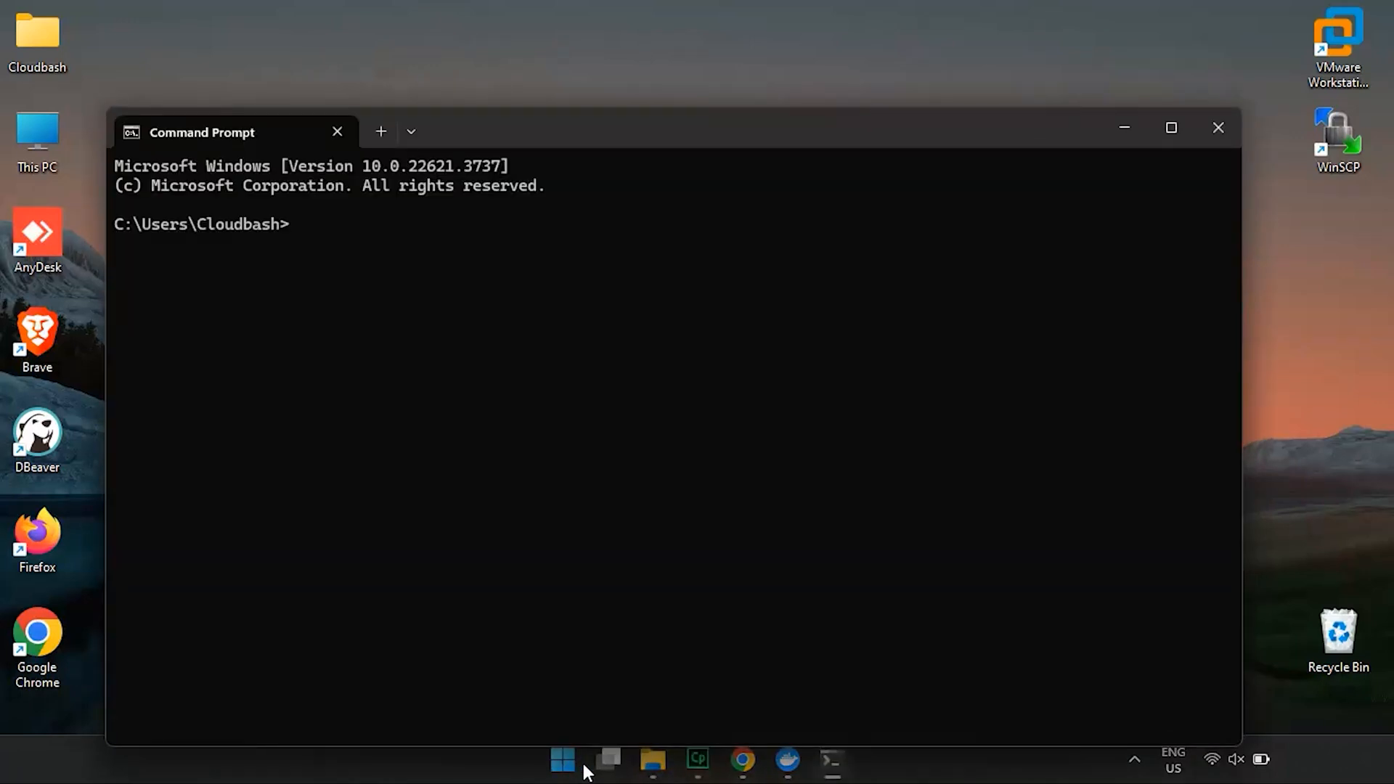
type("wsl")
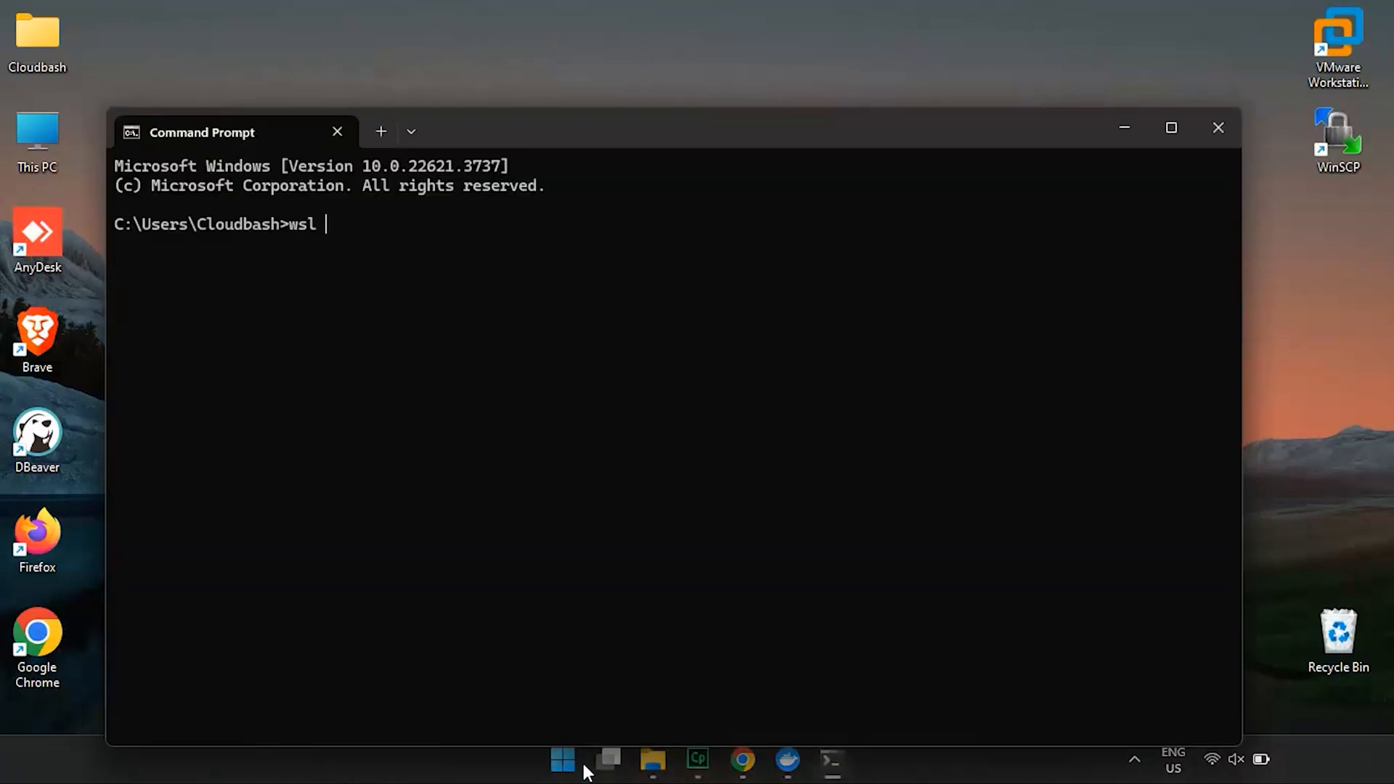
type("--status")
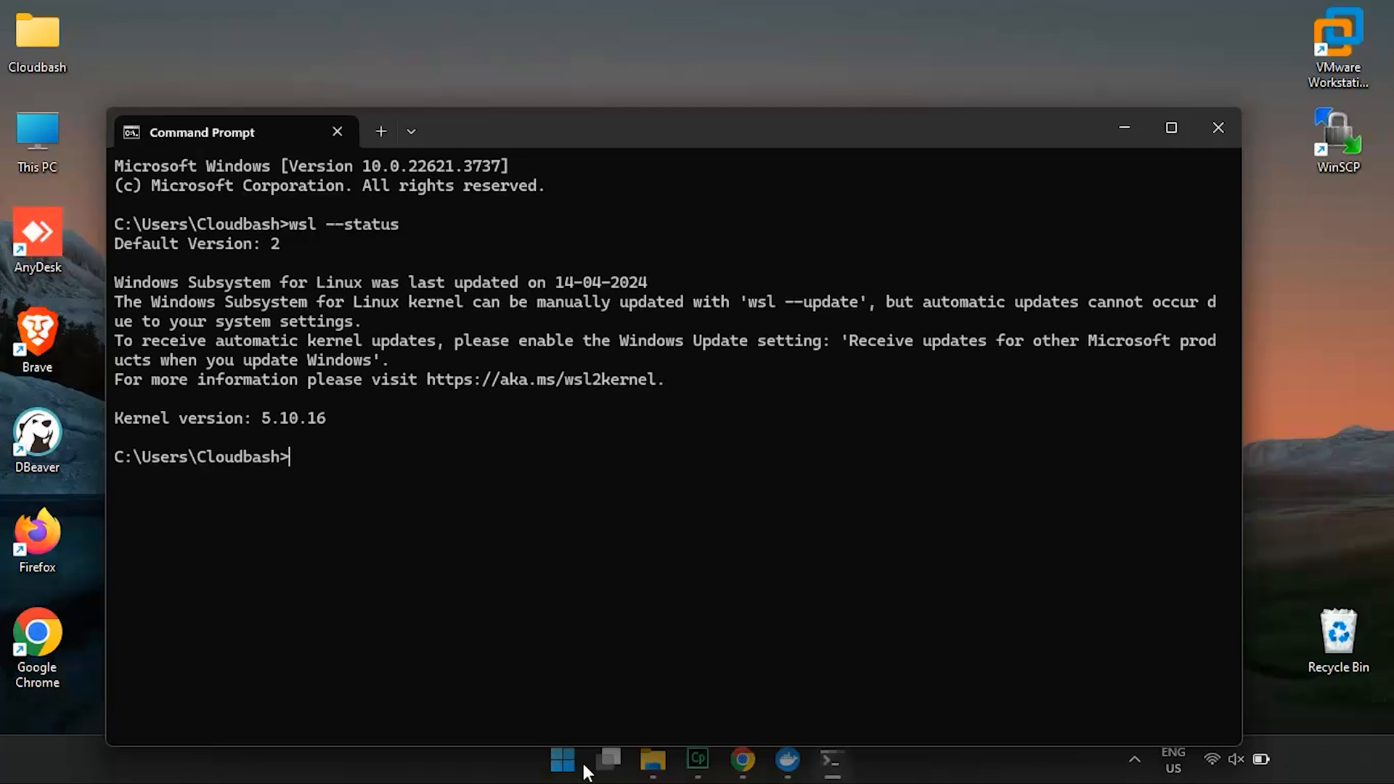
mouse_move(804, 656)
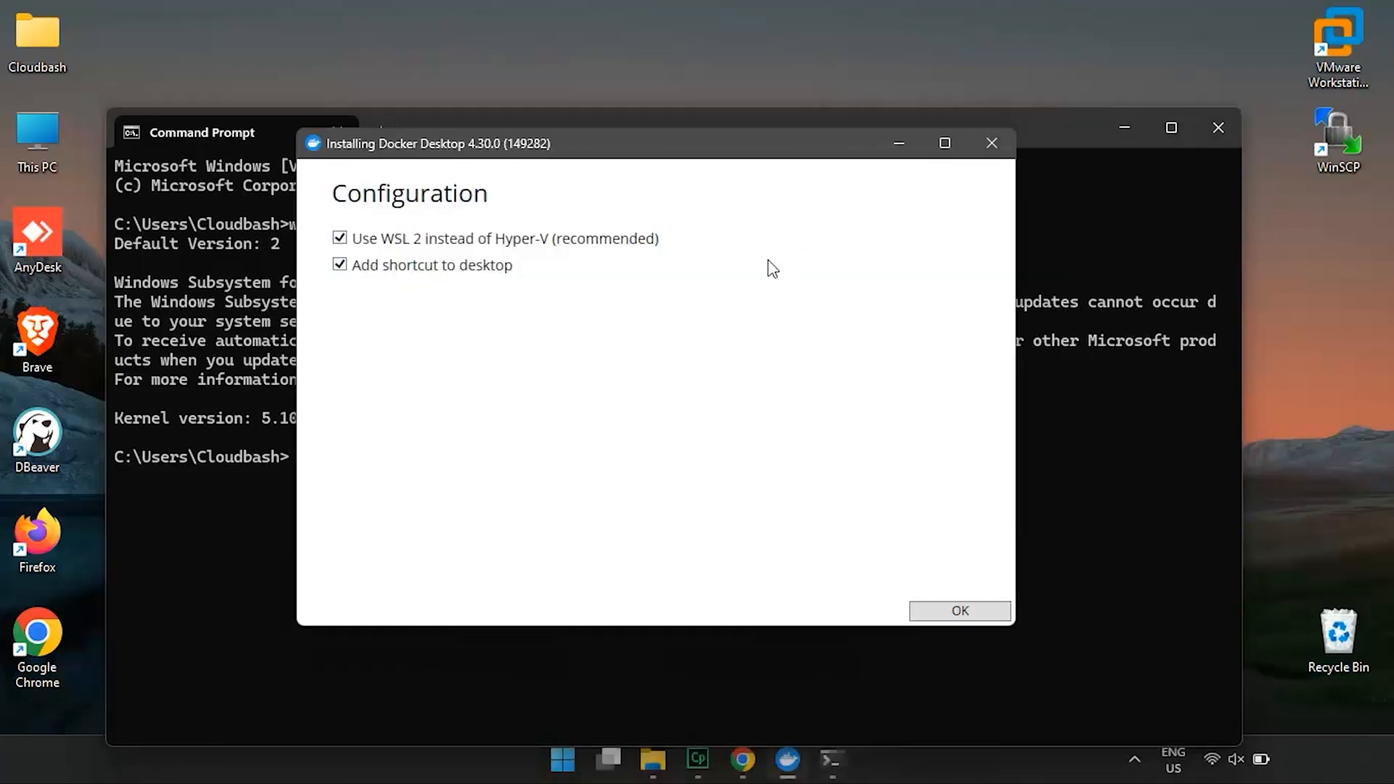
mouse_move(1143, 157)
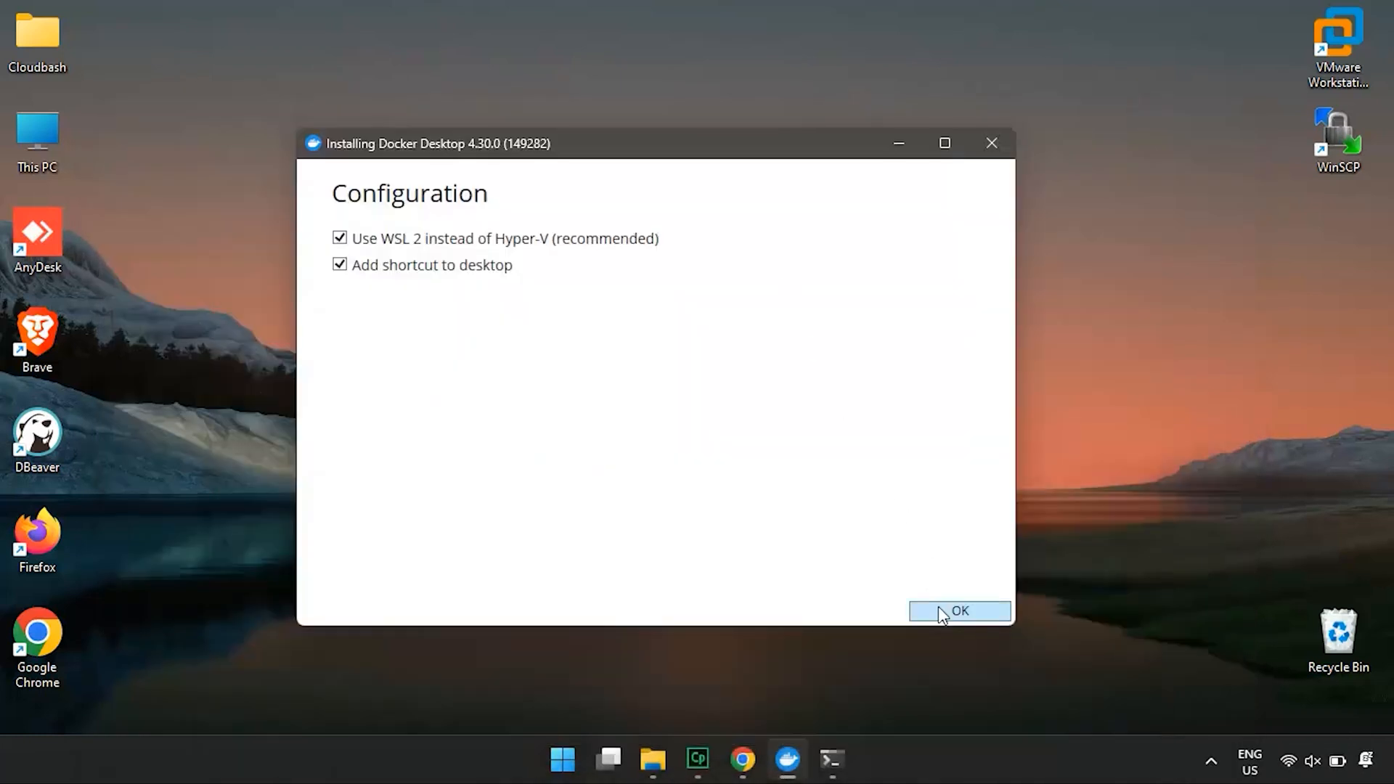
Confirm the installer configuration with WSL 2 and desktop shortcut enabled and start installing.
left_click(958, 612)
type("d")
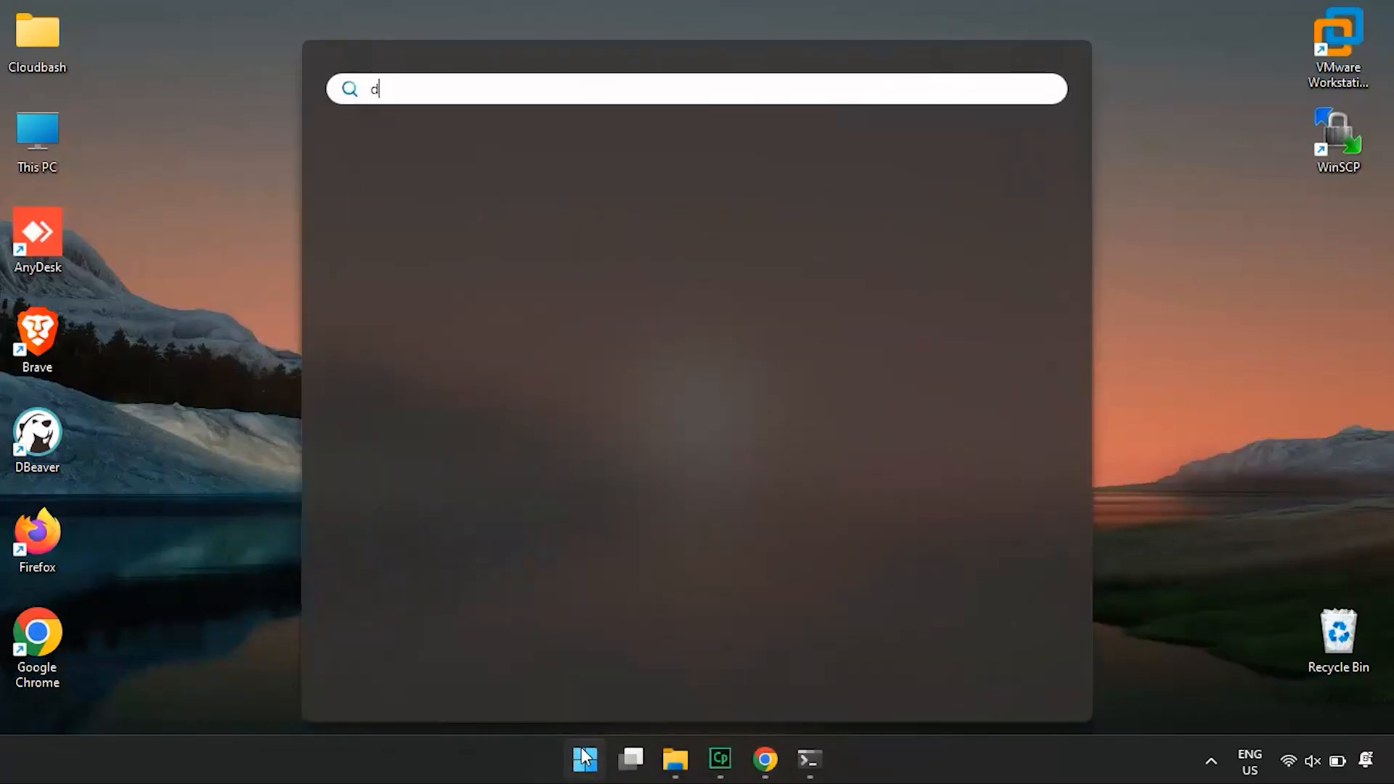
Run Docker Desktop as administrator, accept the Subscription Service Agreement and finish with recommended settings.
type("ocker")
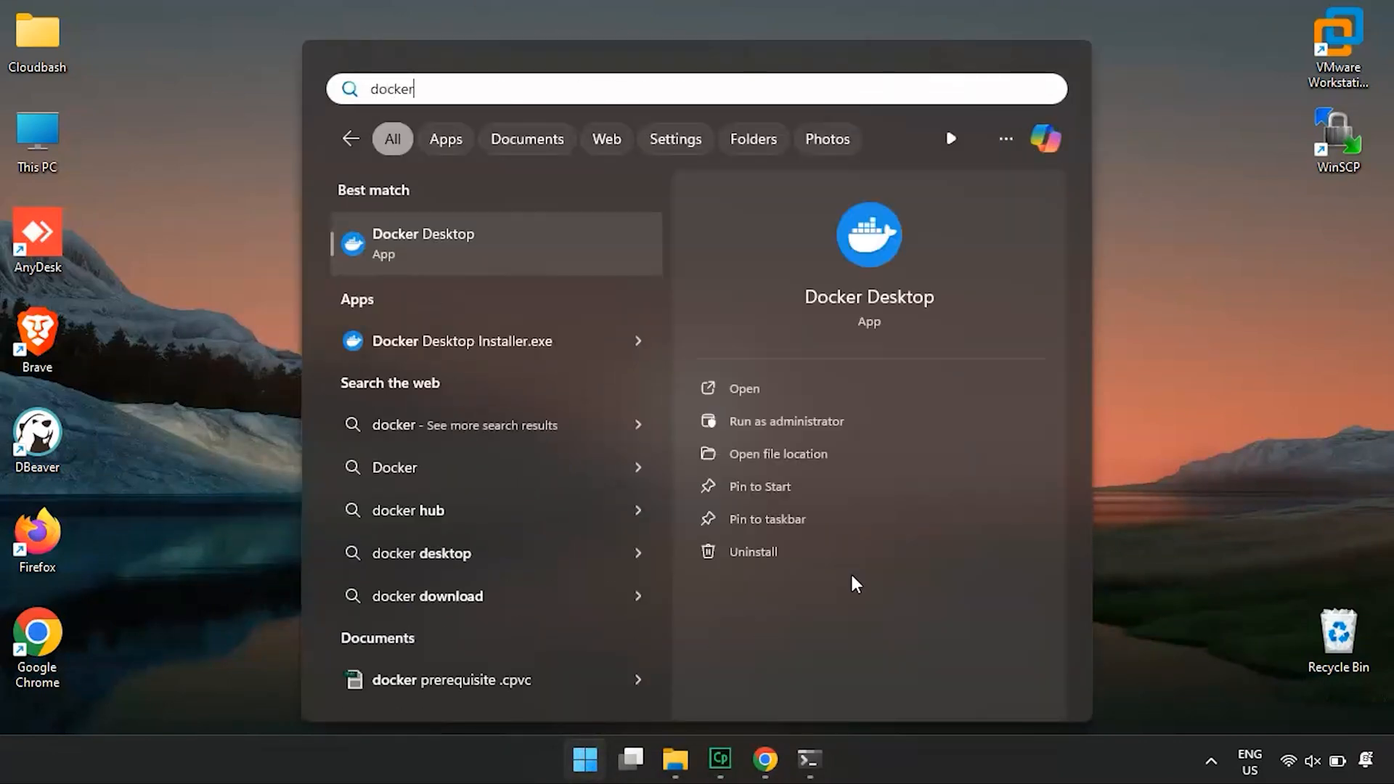
mouse_move(802, 433)
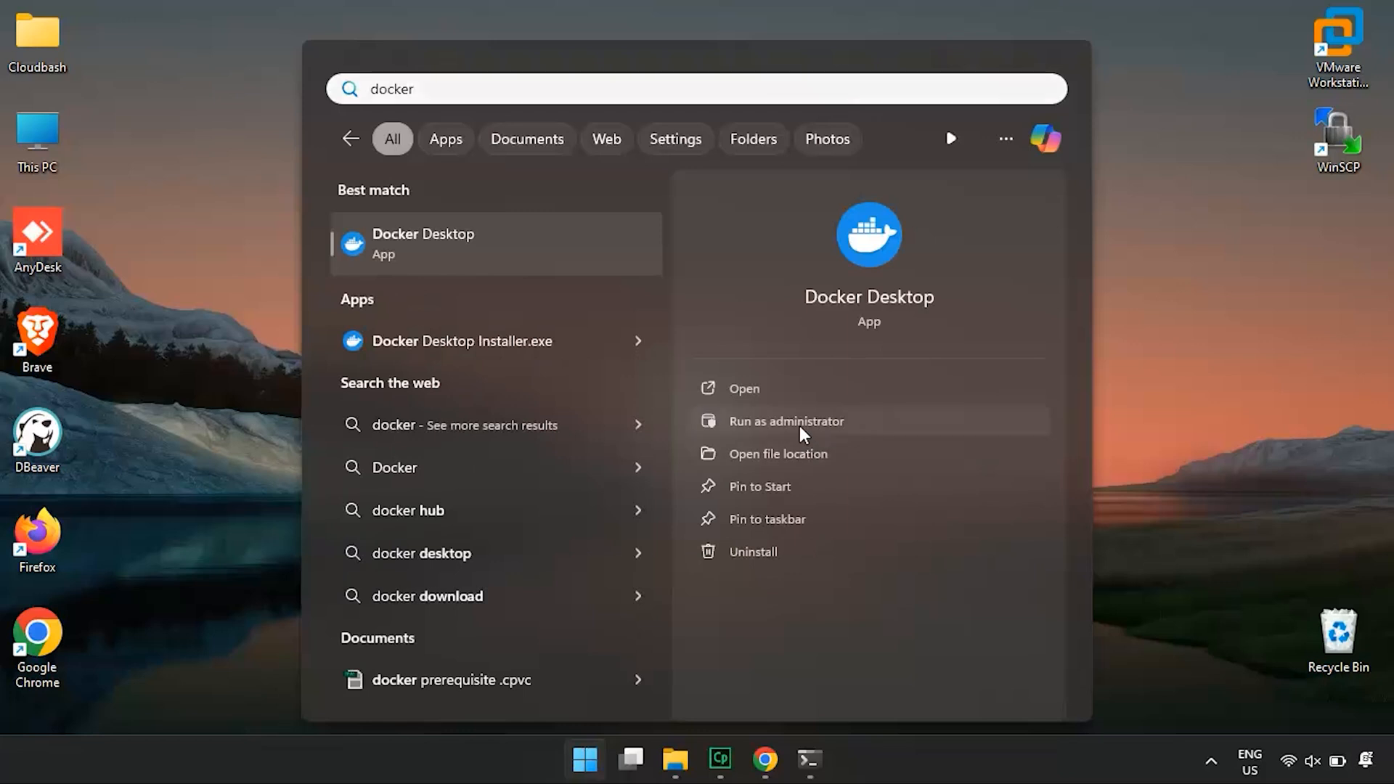
left_click(786, 421)
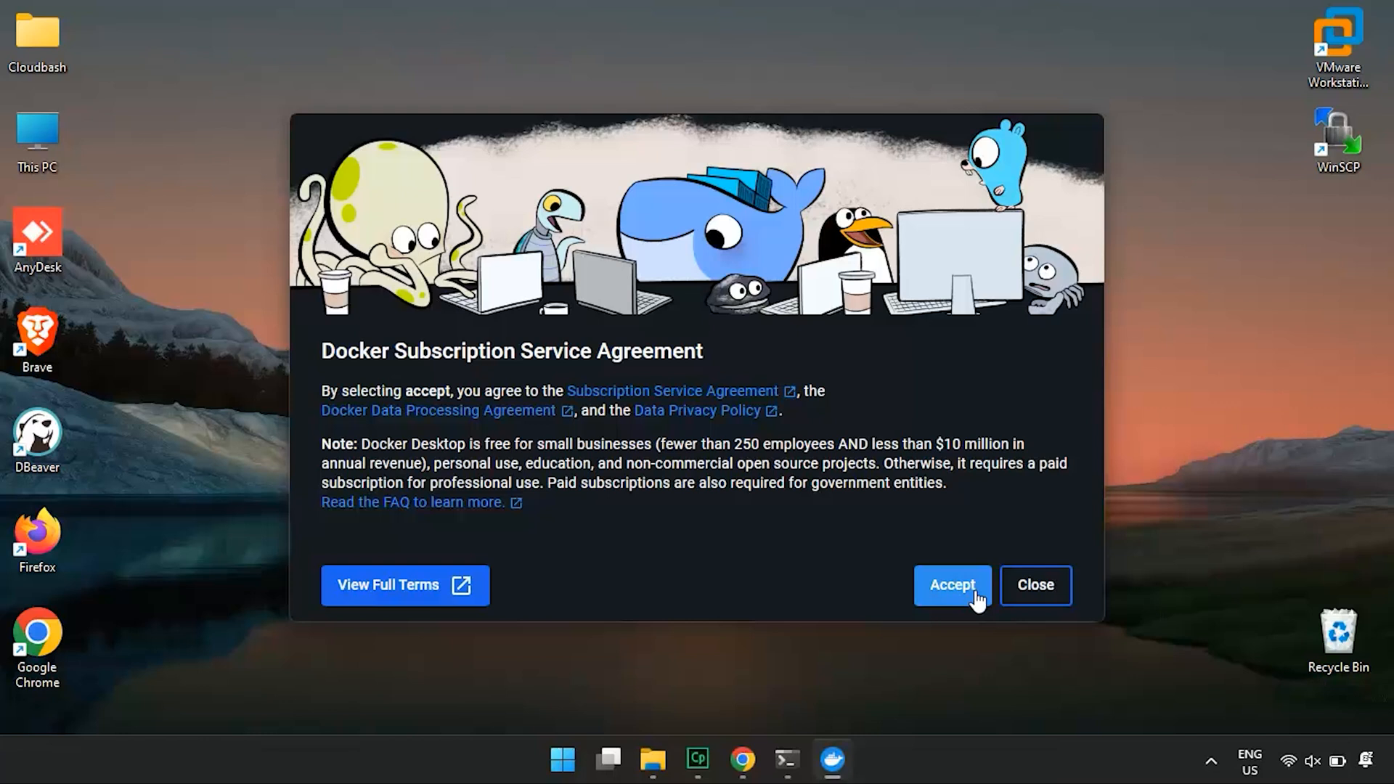
left_click(952, 585)
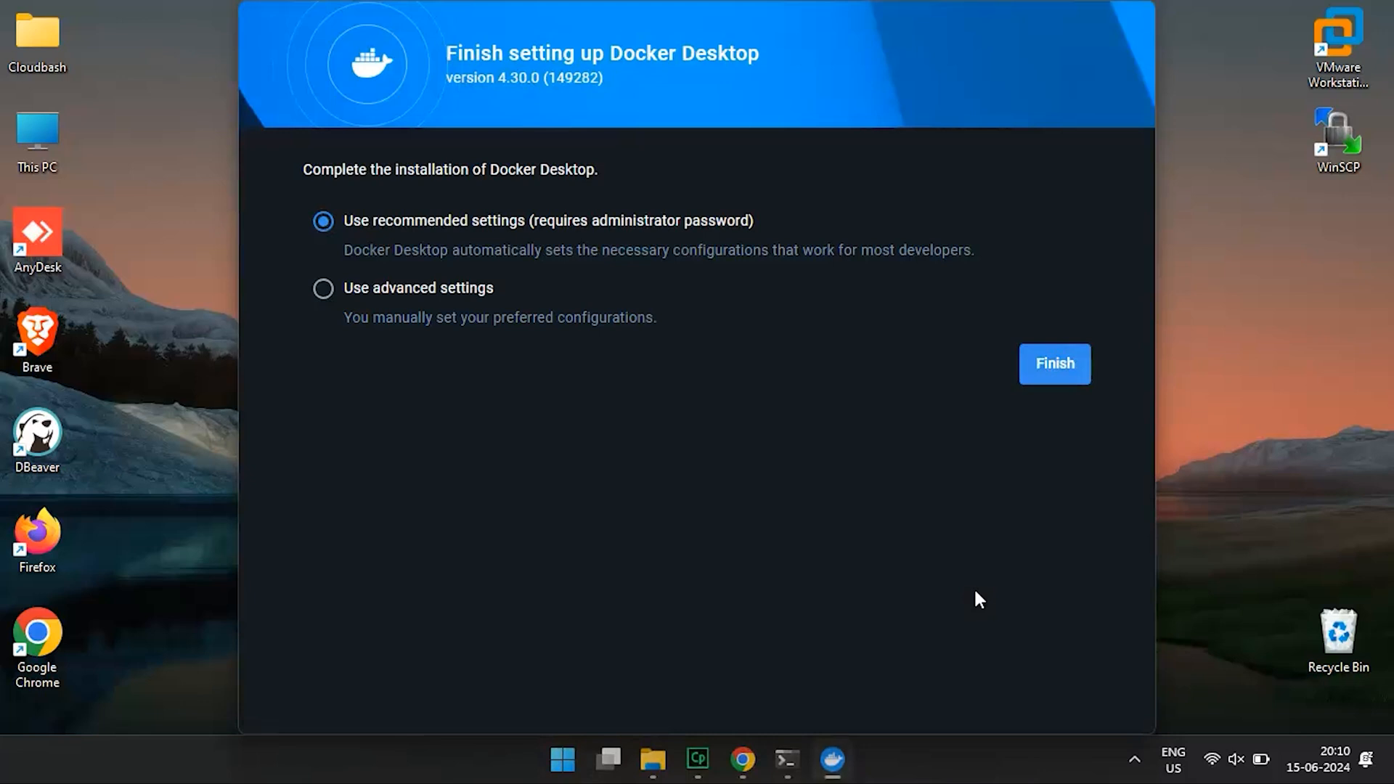
mouse_move(804, 271)
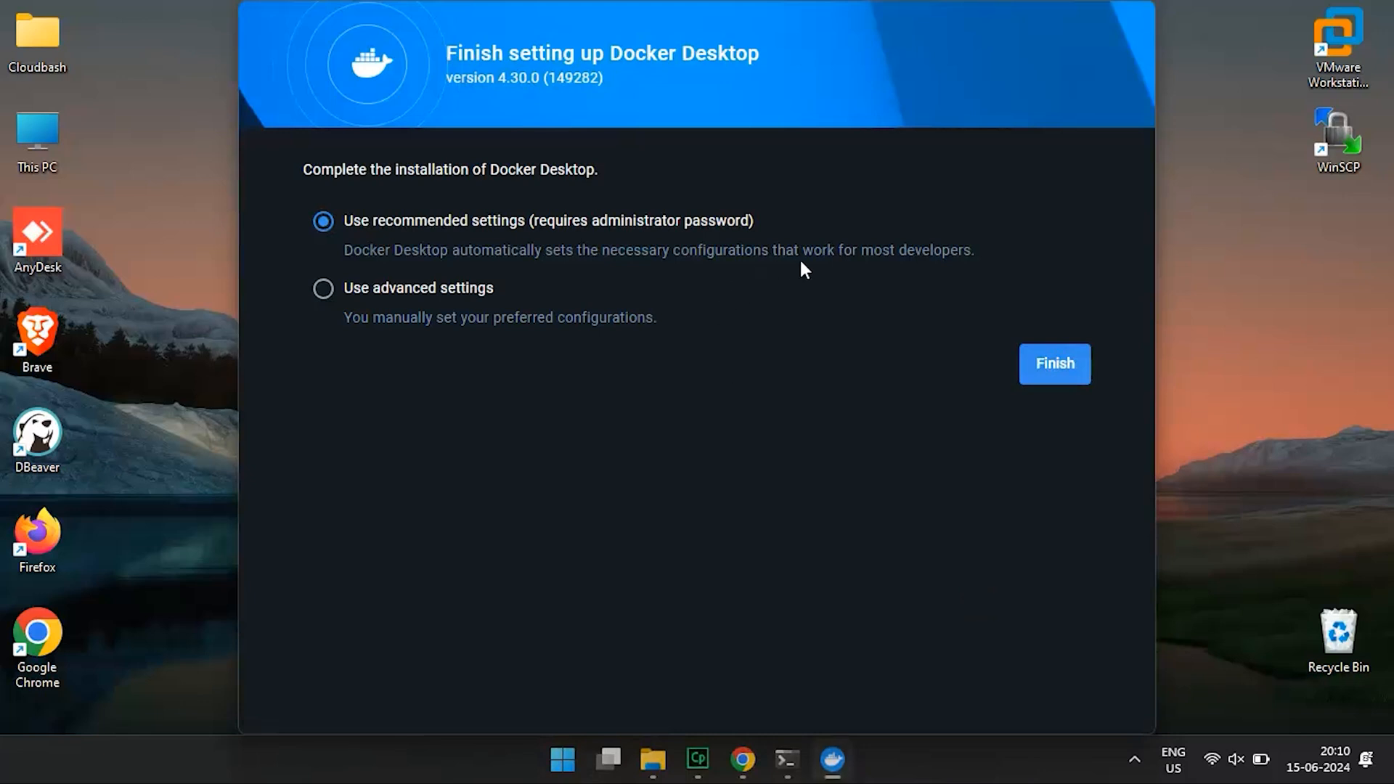
mouse_move(828, 317)
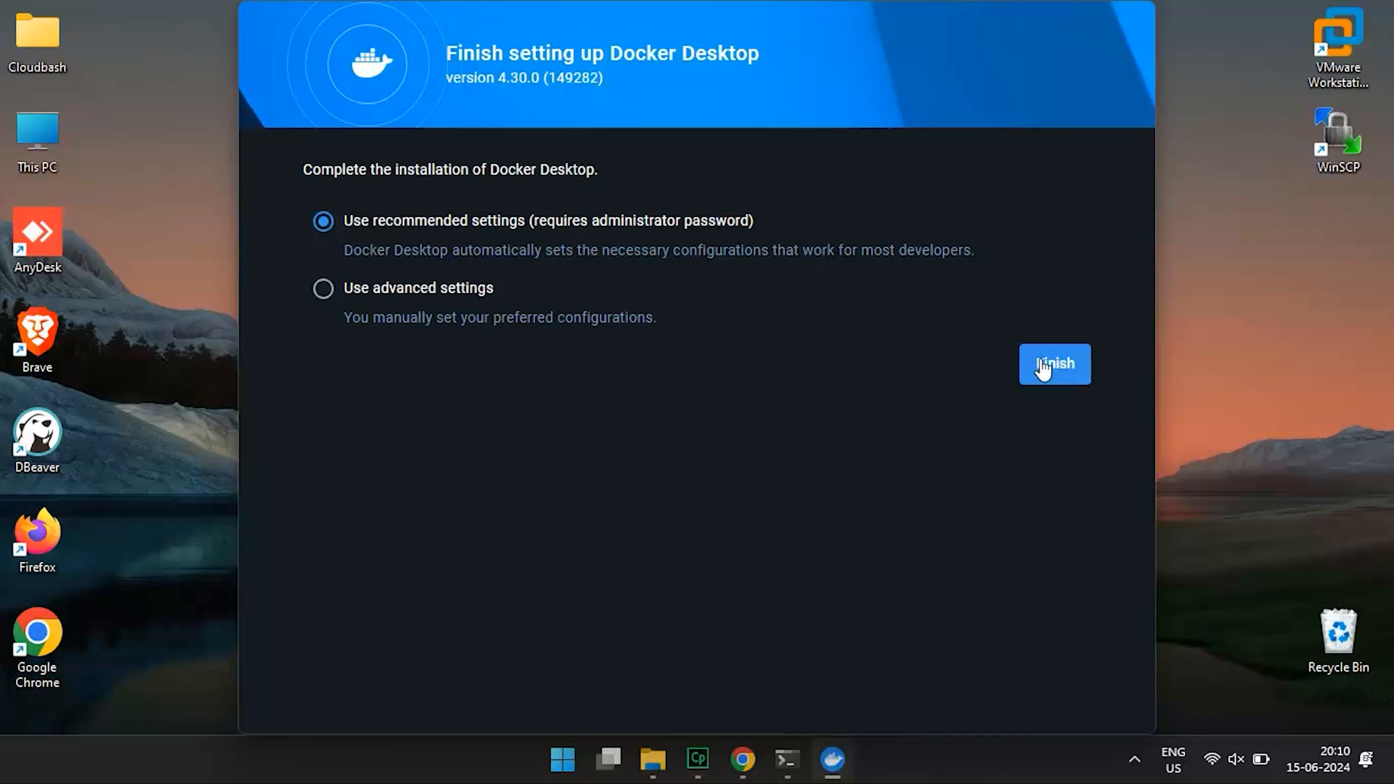
left_click(1054, 364)
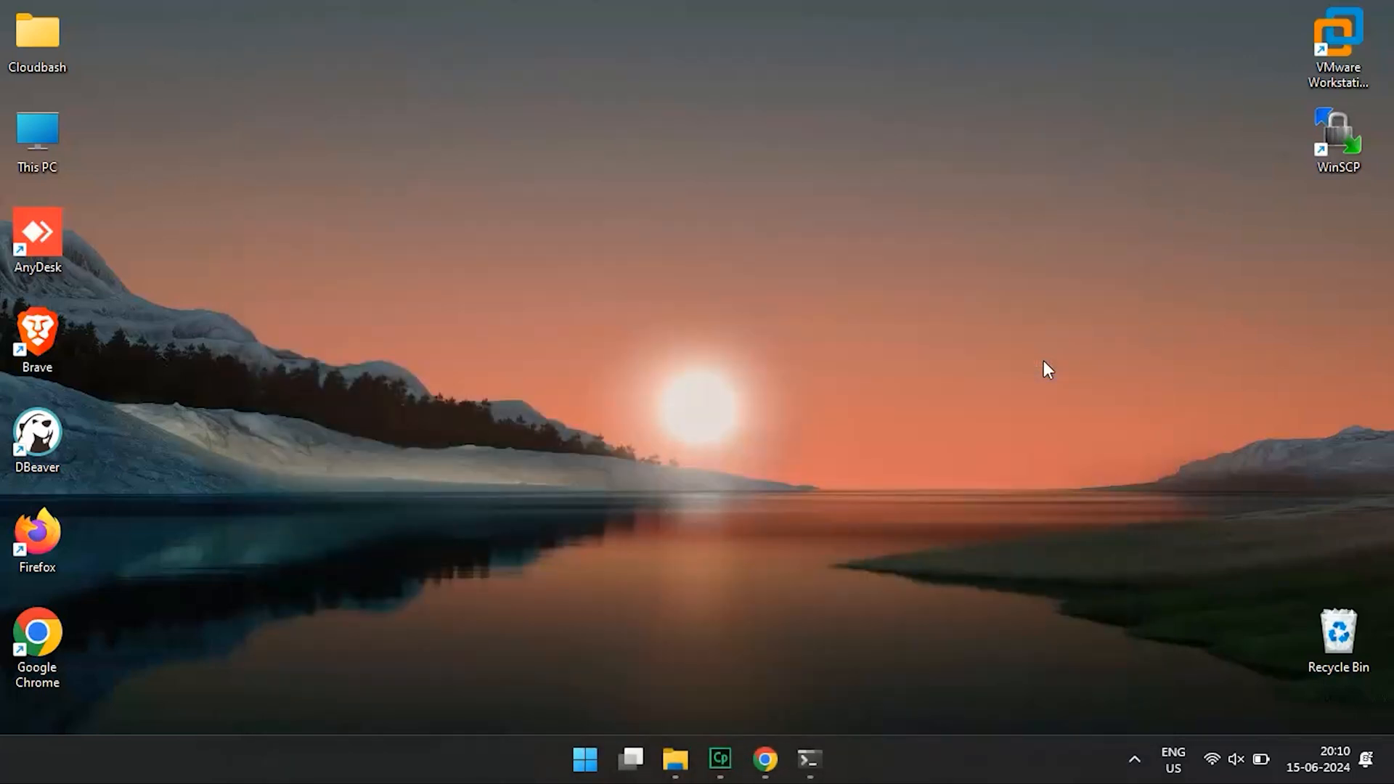
Sign in via the browser, return to Docker Desktop and skip the welcome survey to reach Containers.
left_click(834, 760)
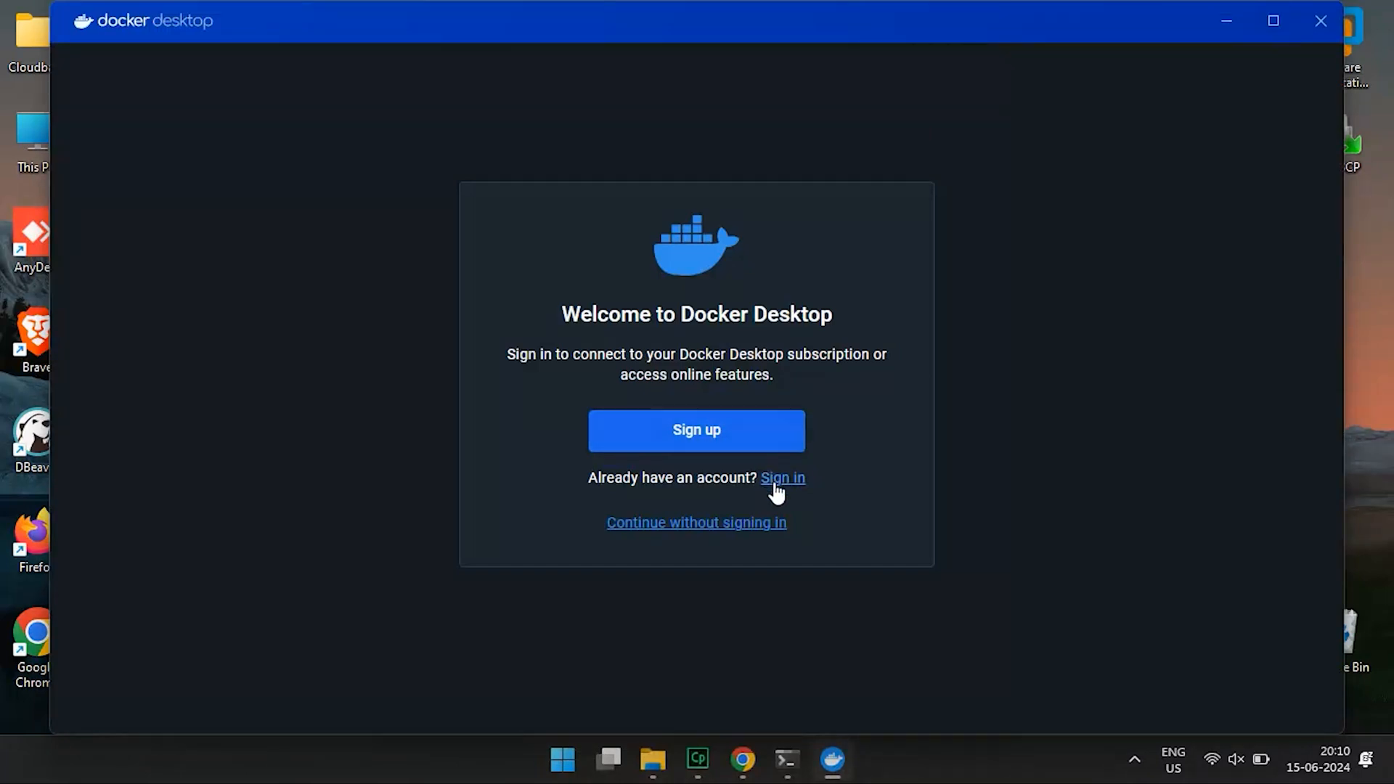
left_click(783, 478)
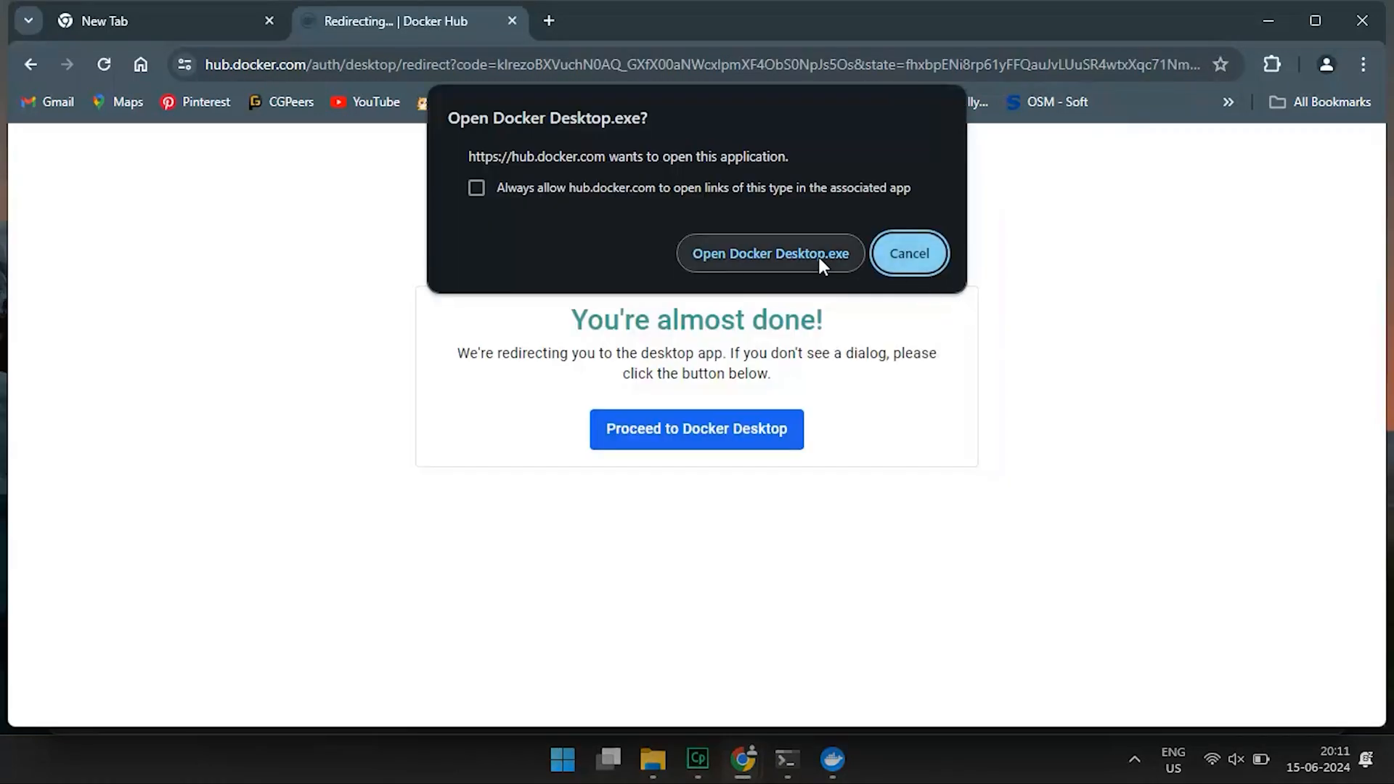
left_click(770, 252)
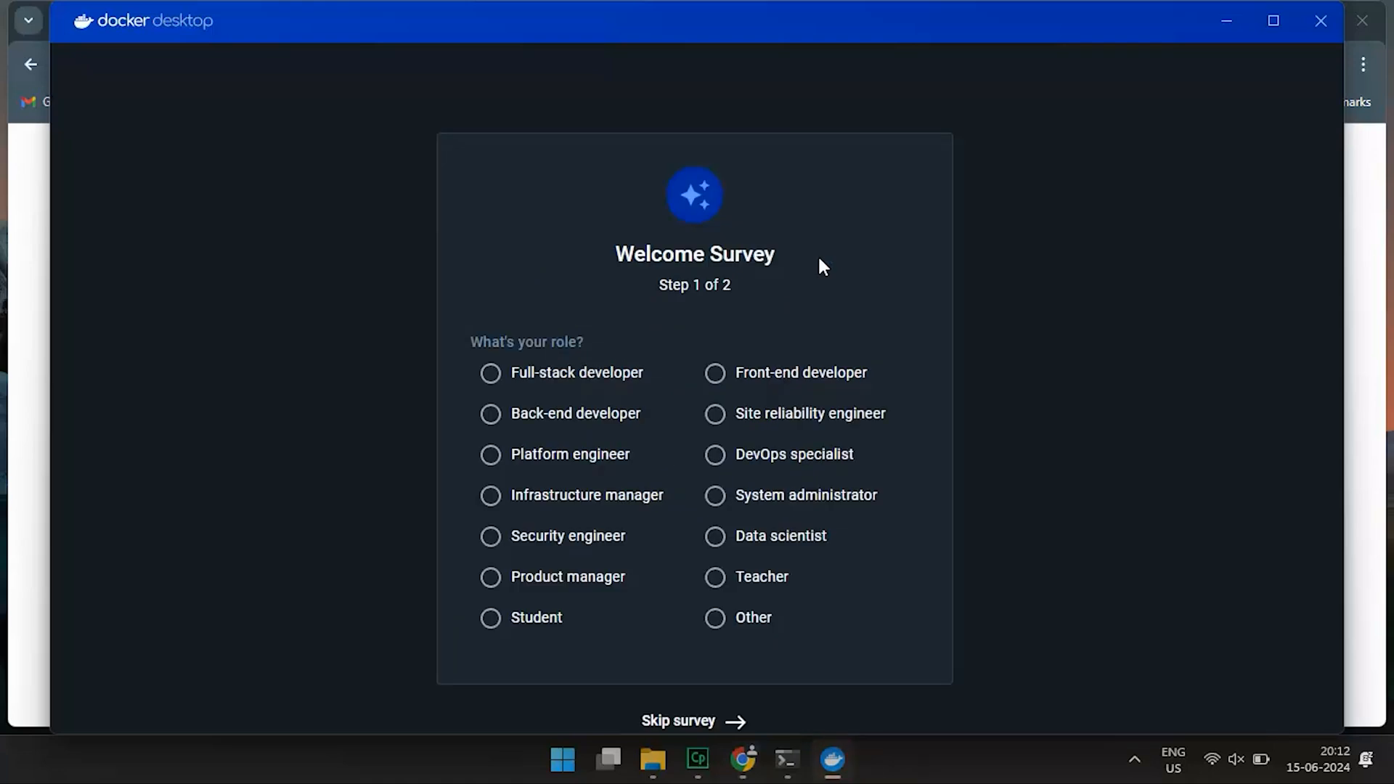
left_click(695, 721)
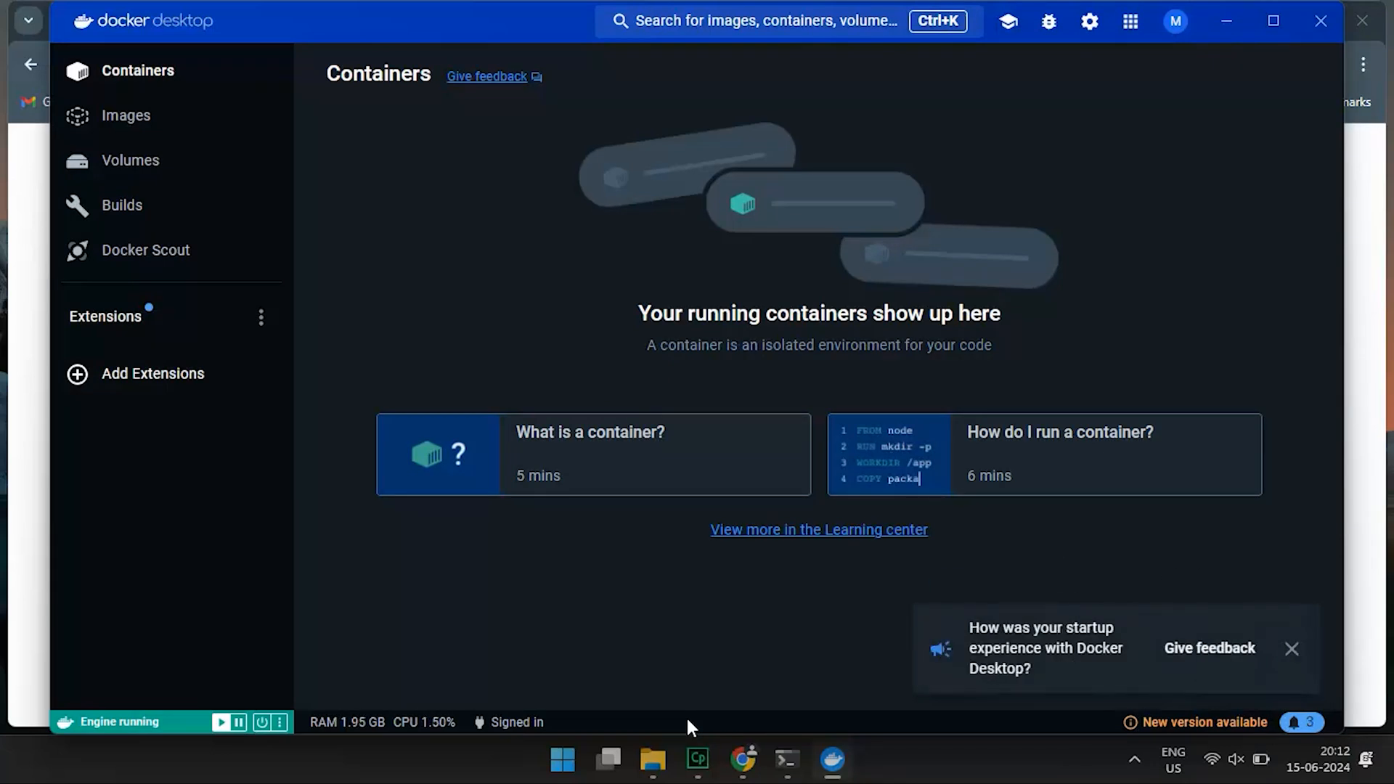
mouse_move(1258, 688)
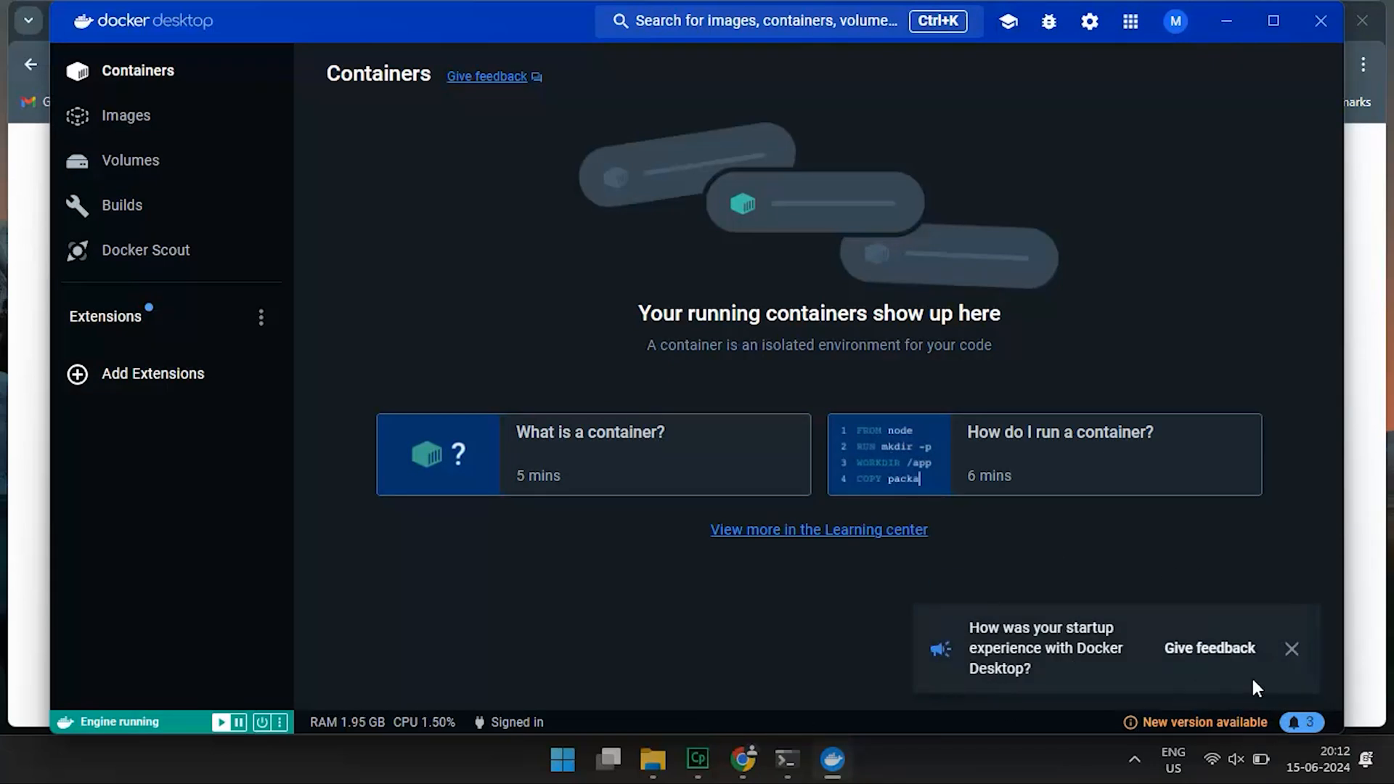
Dismiss the startup feedback prompt and maximize Docker Desktop on the Containers dashboard.
left_click(1292, 650)
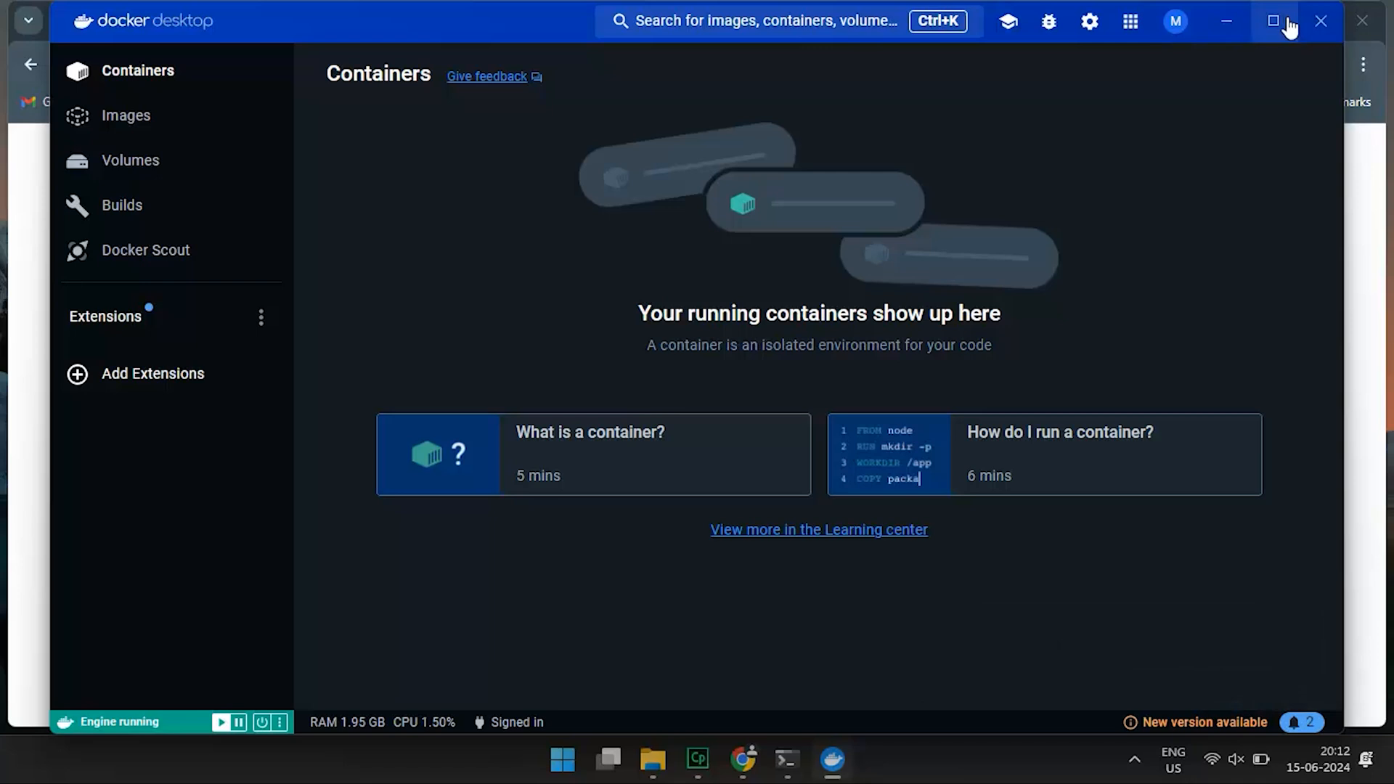
left_click(1273, 21)
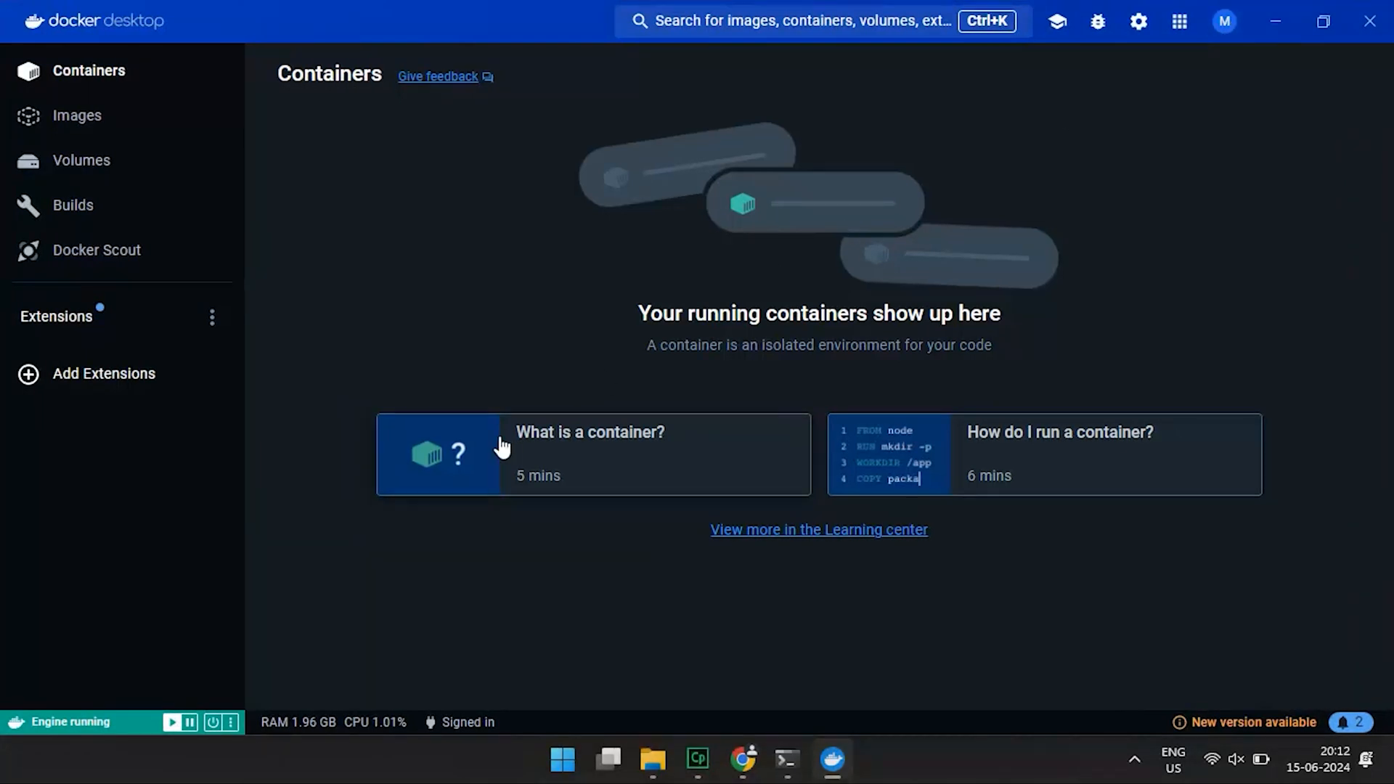
mouse_move(125, 125)
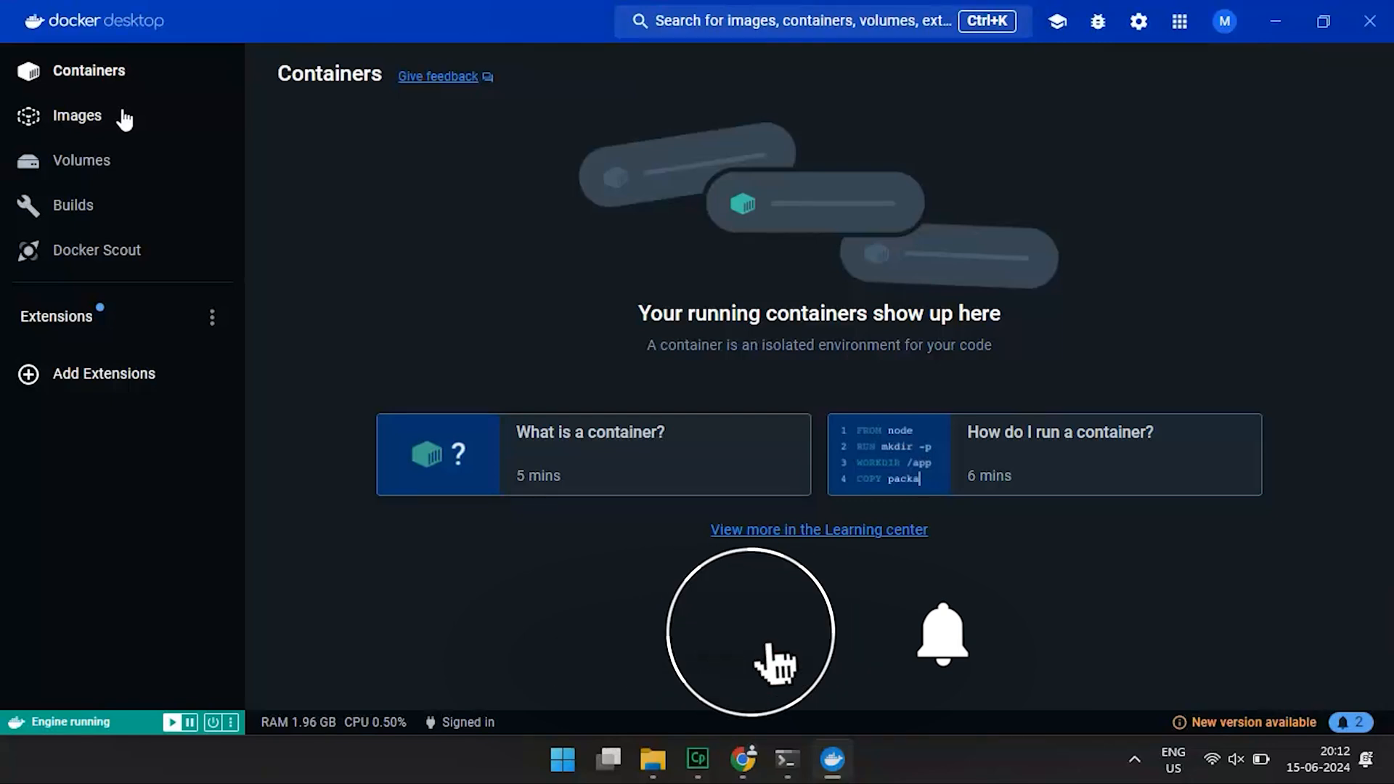
left_click(943, 636)
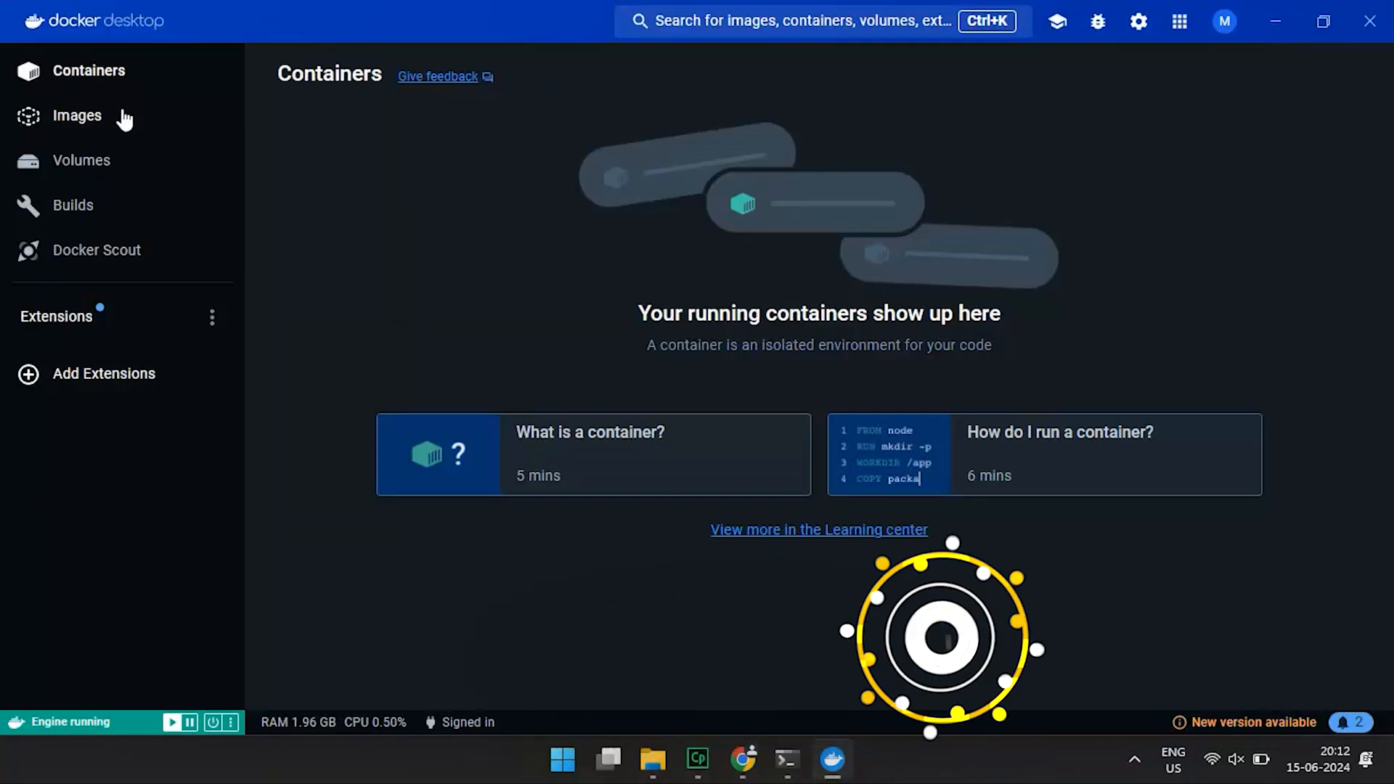